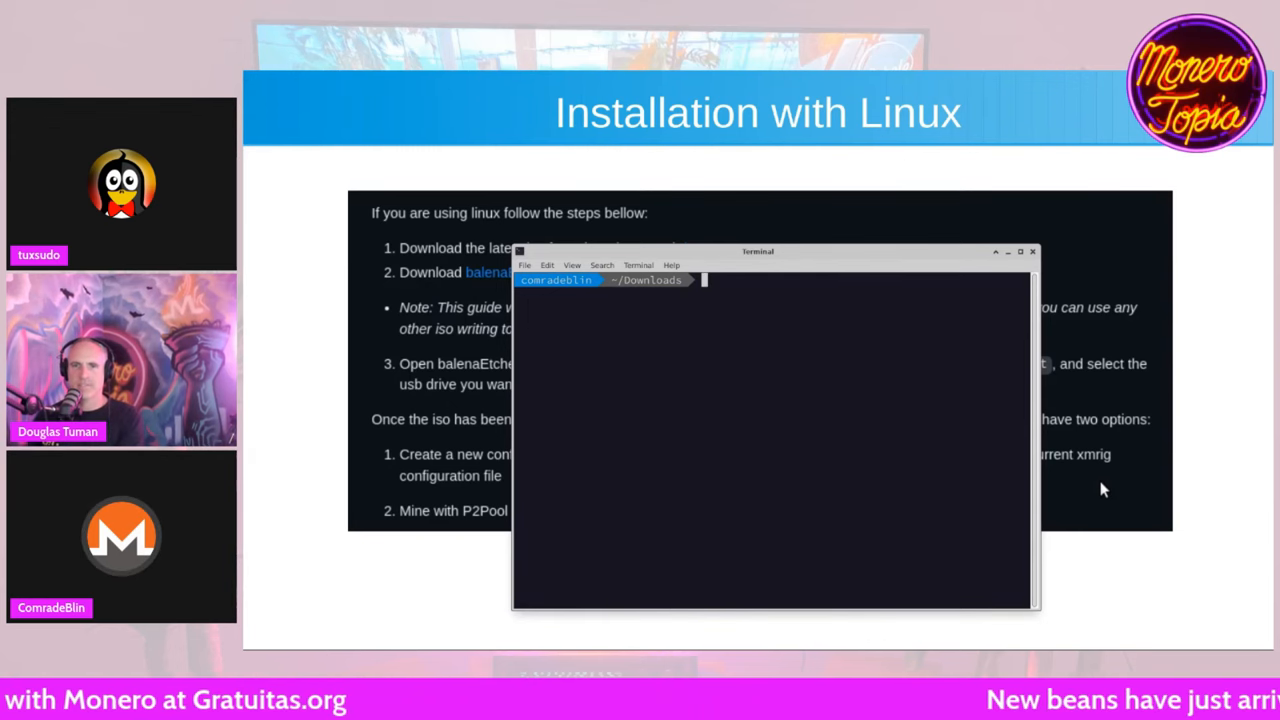
- Run lsblk to list block devices loop, sda and sdb so the USB target can be found
{"action": "type", "text": "lbsk"}
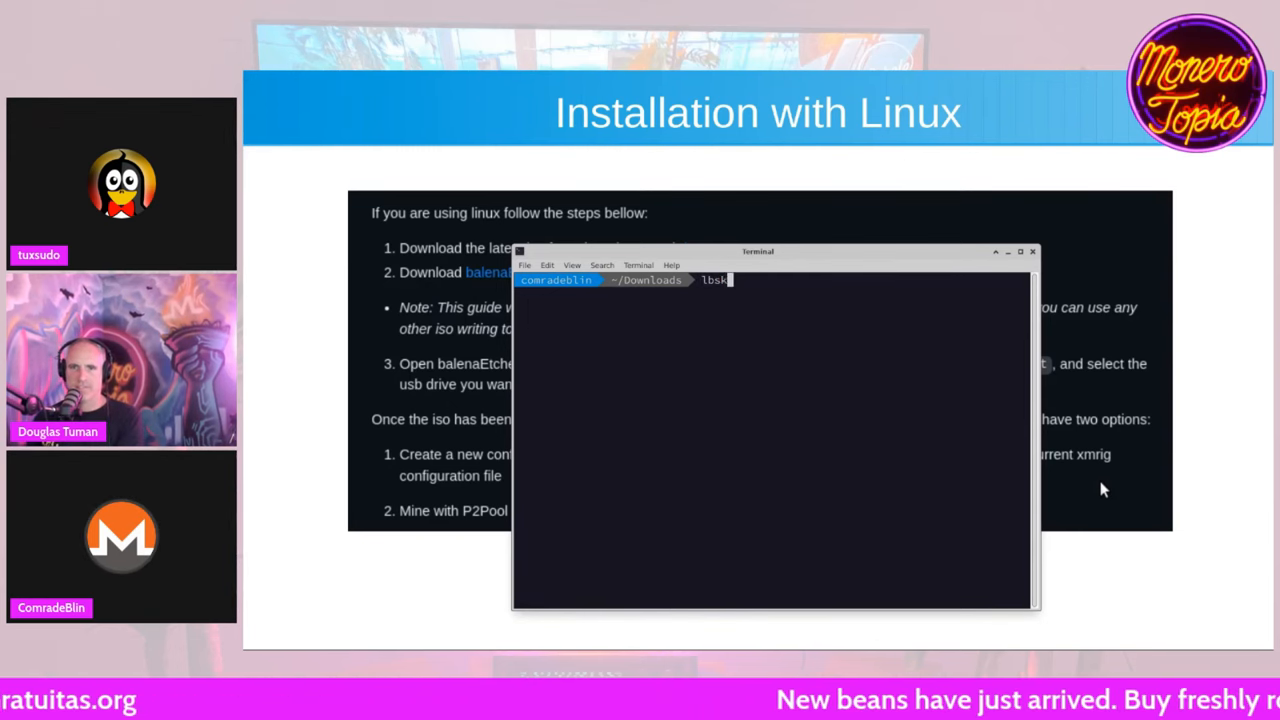
{"action": "key", "text": "Return"}
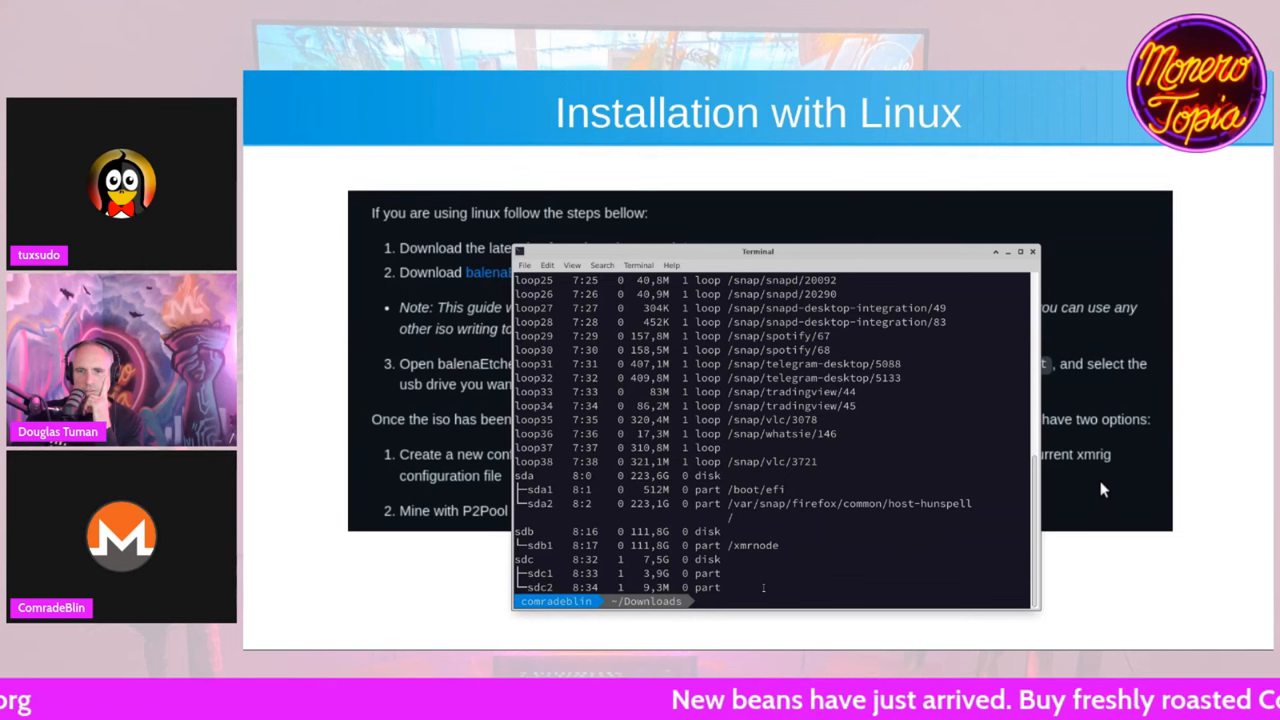
- Compose dd if=proxmox-ve_8.0-2.iso of=/dev/sdc bs=32M at the prompt
{"action": "type", "text": "dd"}
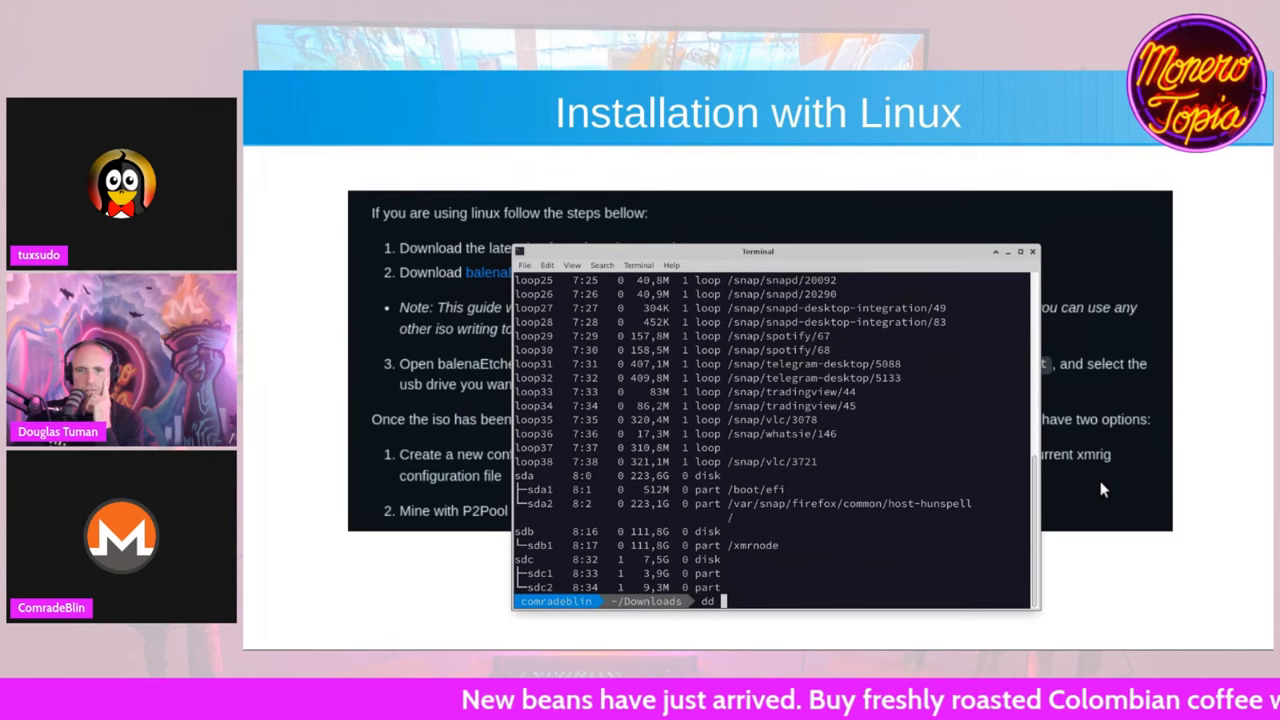
{"action": "type", "text": "if"}
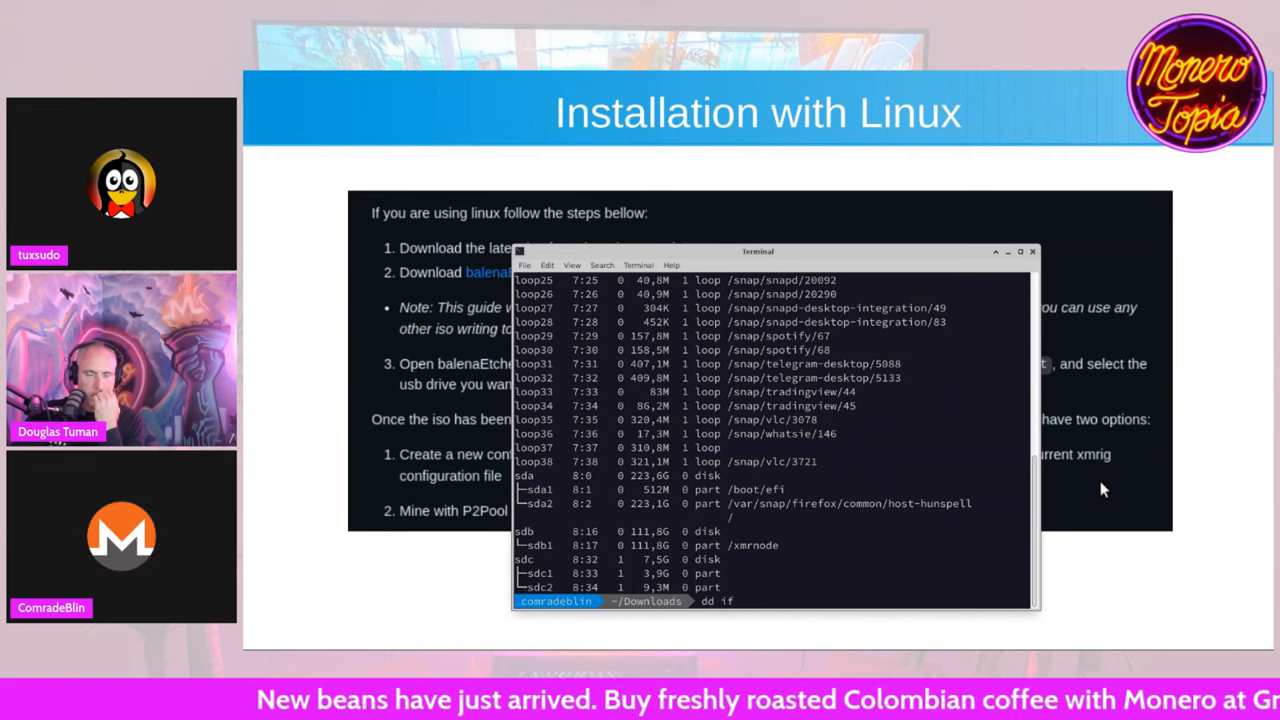
{"action": "type", "text": "="}
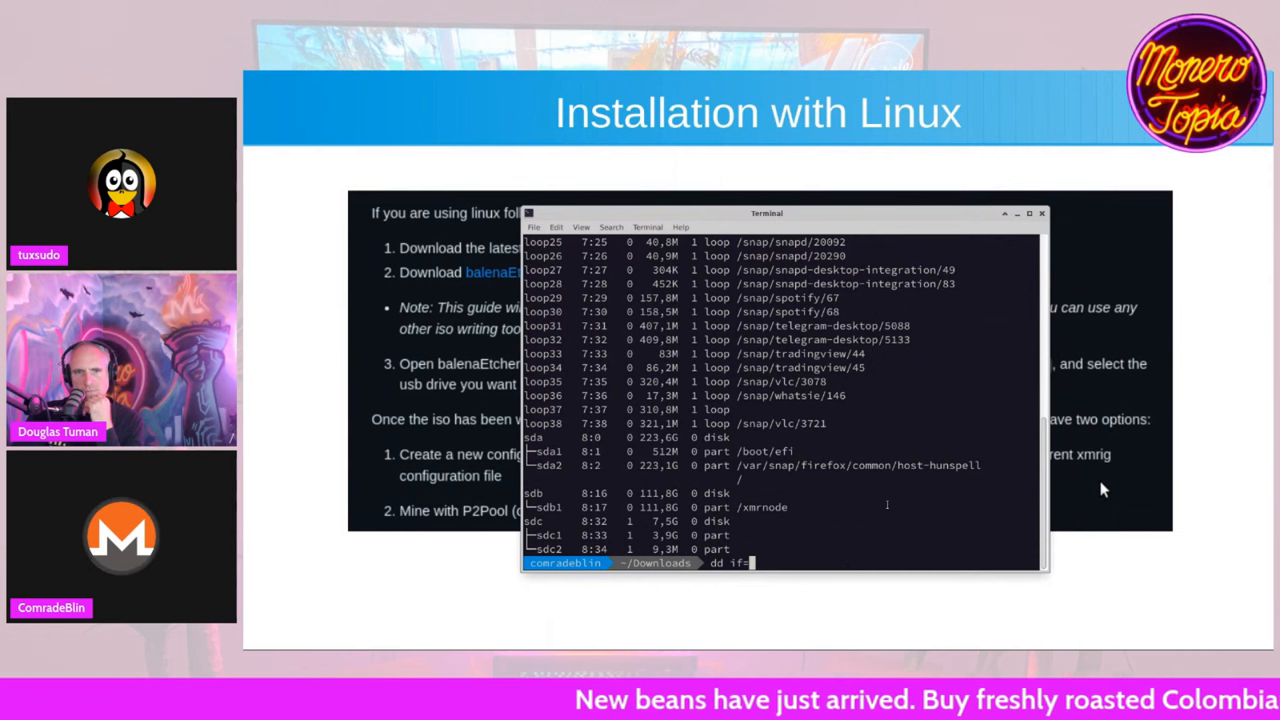
{"action": "type", "text": "proxmox-ve_8.0-2.iso"}
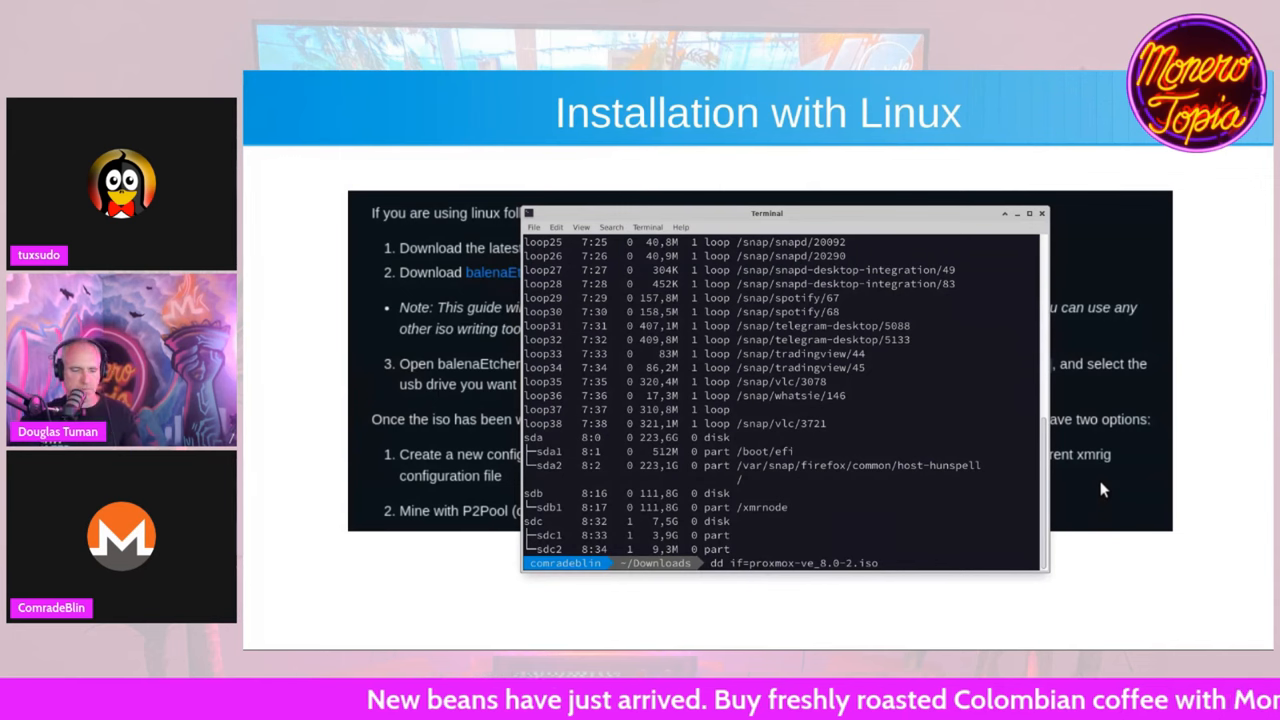
{"action": "type", "text": "0"}
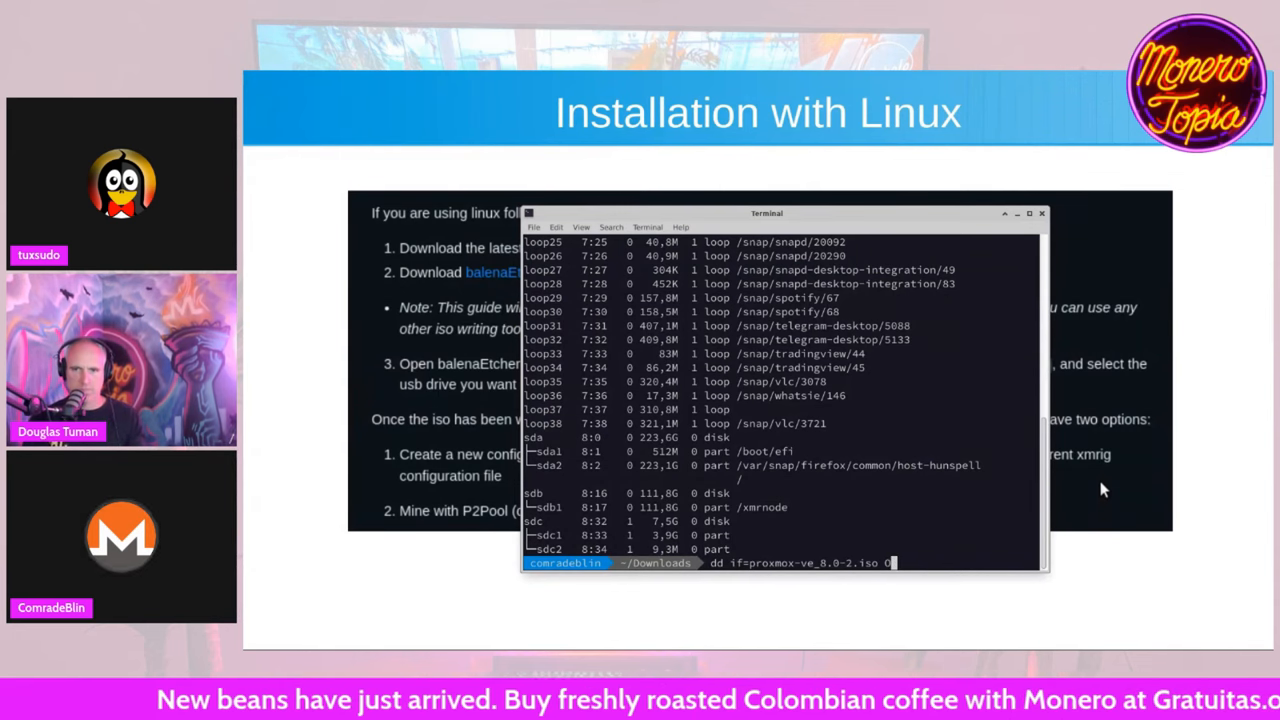
{"action": "type", "text": "f="}
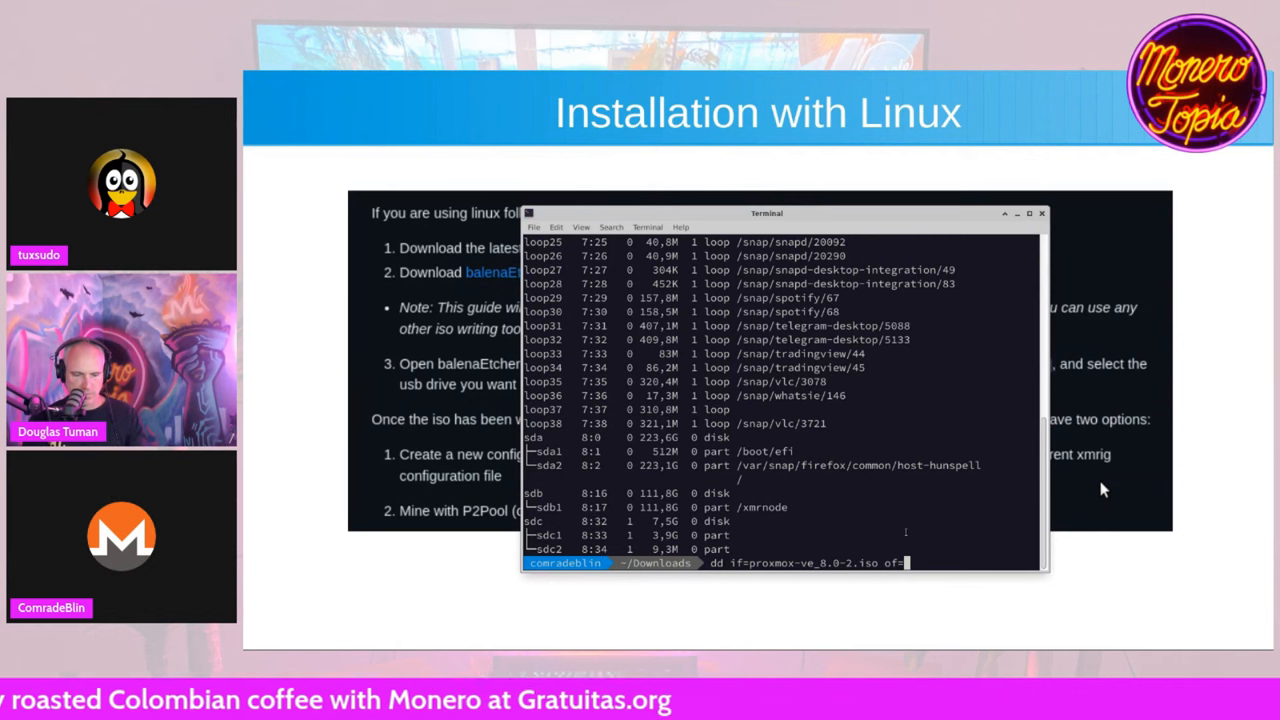
{"action": "type", "text": "/dev/"}
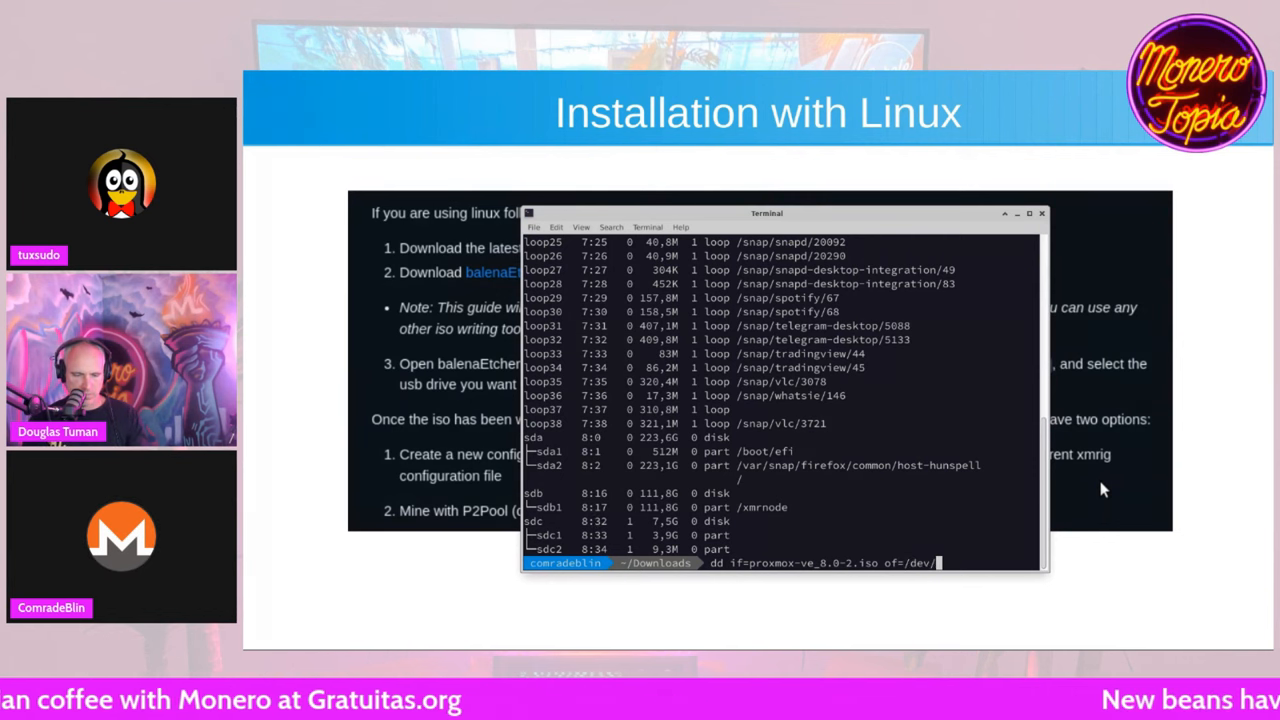
{"action": "type", "text": "sdc"}
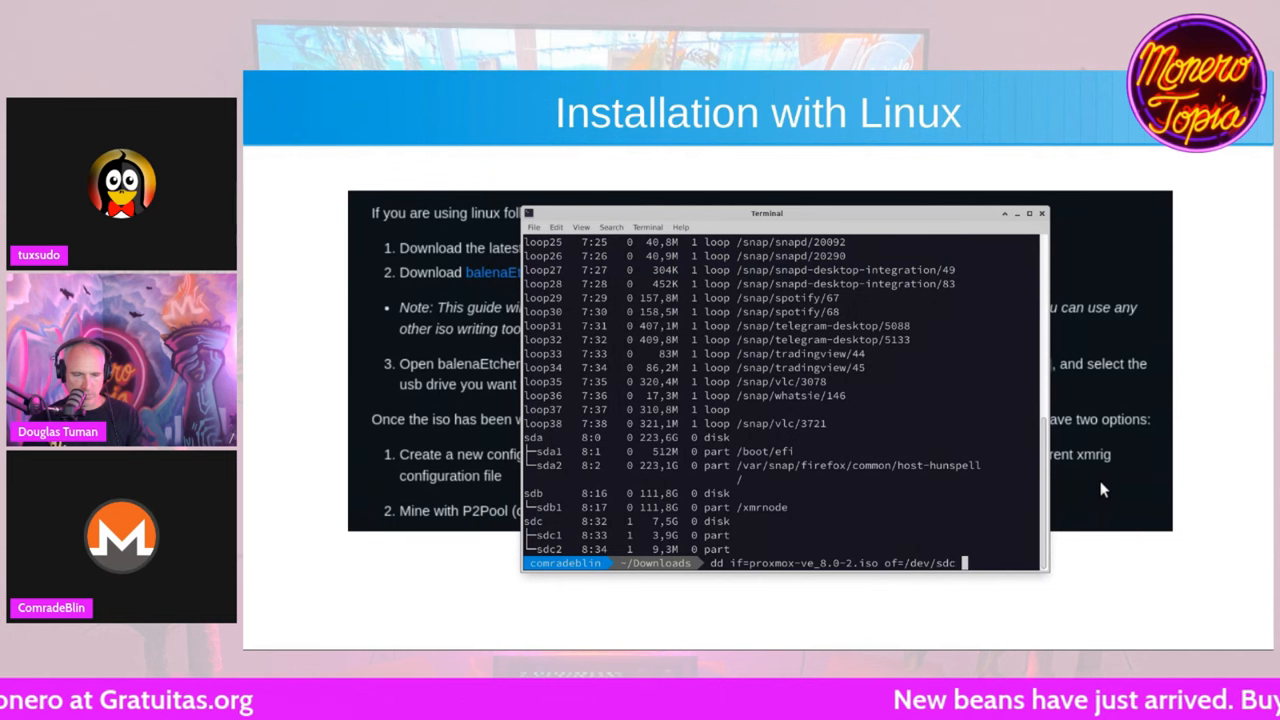
{"action": "type", "text": "bs="}
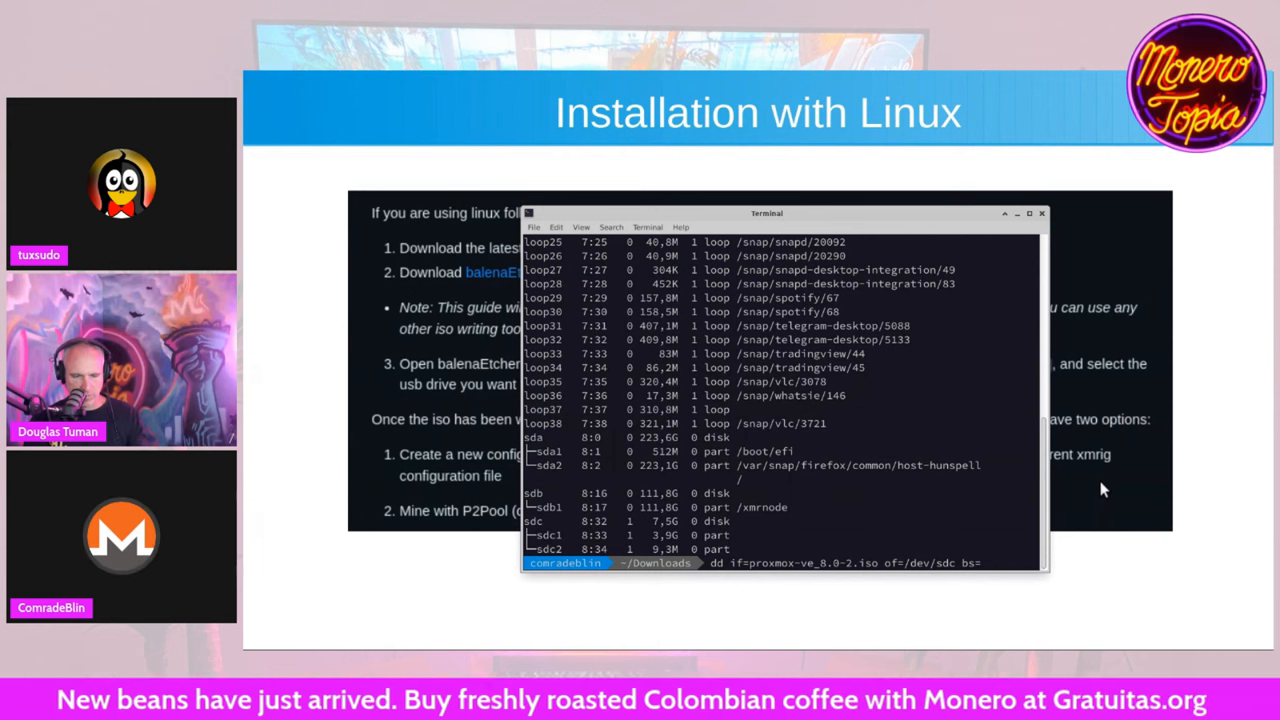
{"action": "type", "text": "32M statu"}
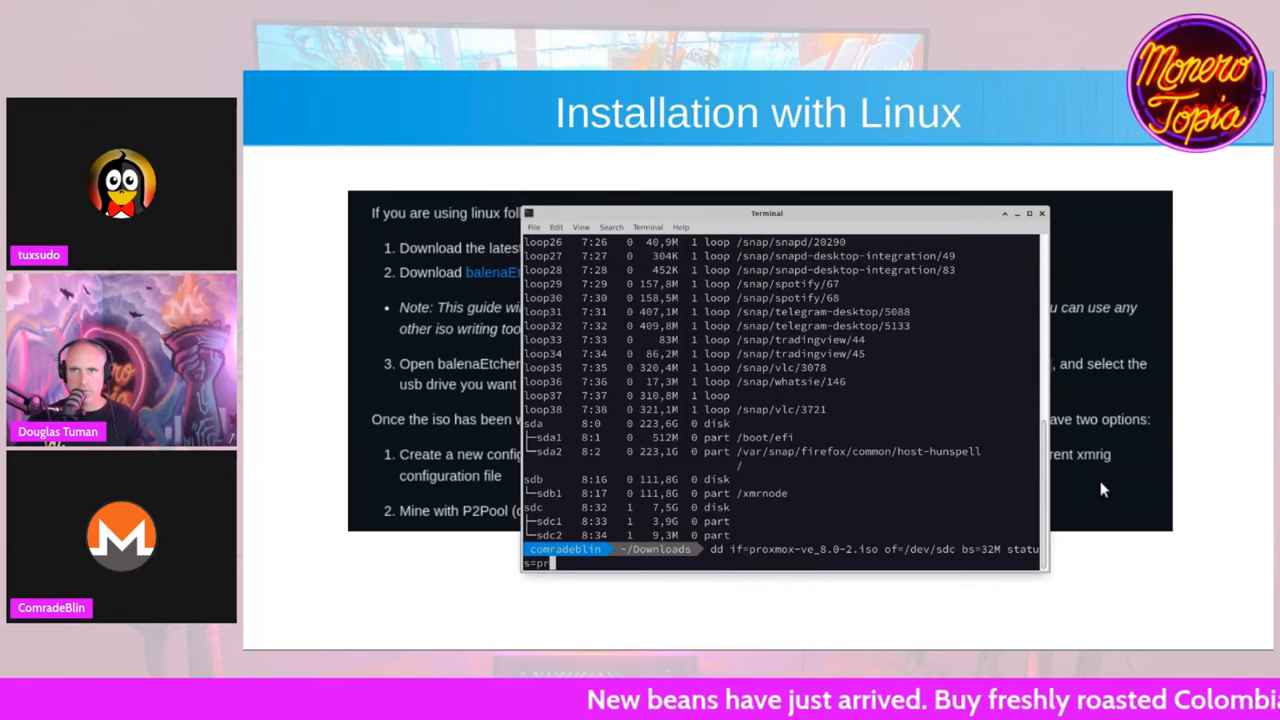
- Finish the command with status=progress and run the ISO write to /dev/sdc
{"action": "type", "text": "ogress"}
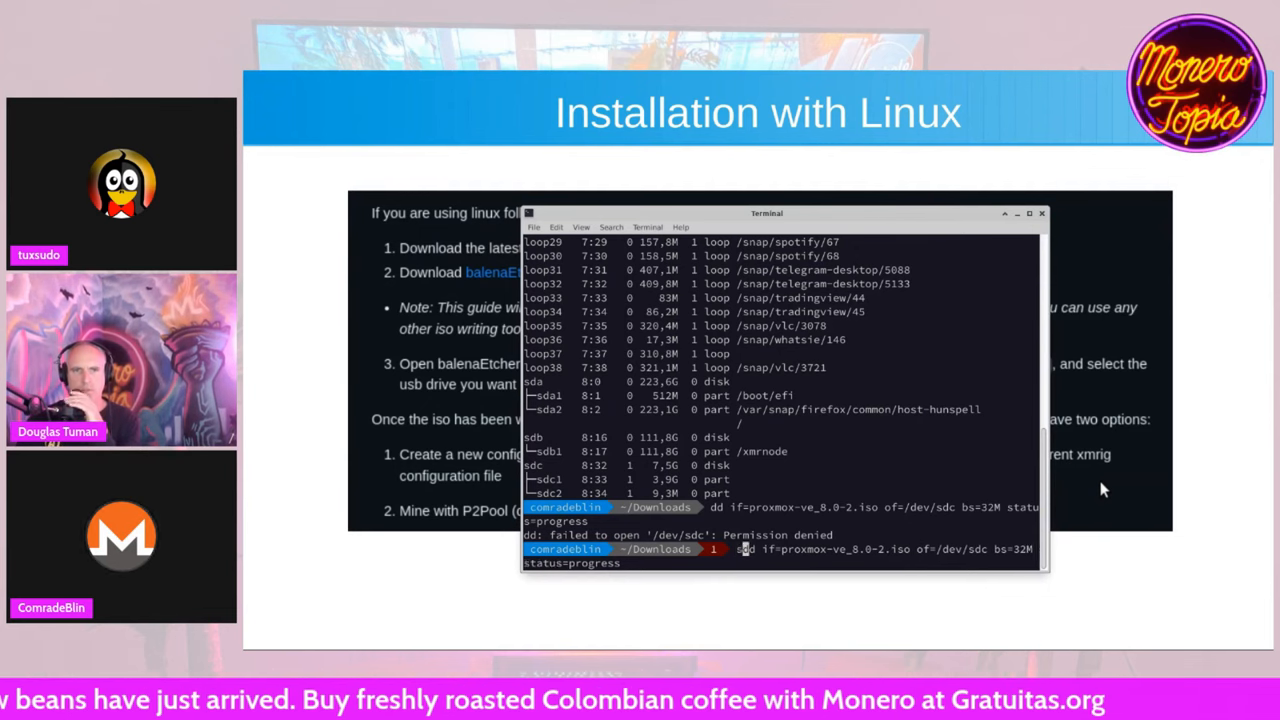
{"action": "type", "text": "udo "}
{"action": "key", "text": "Return"}
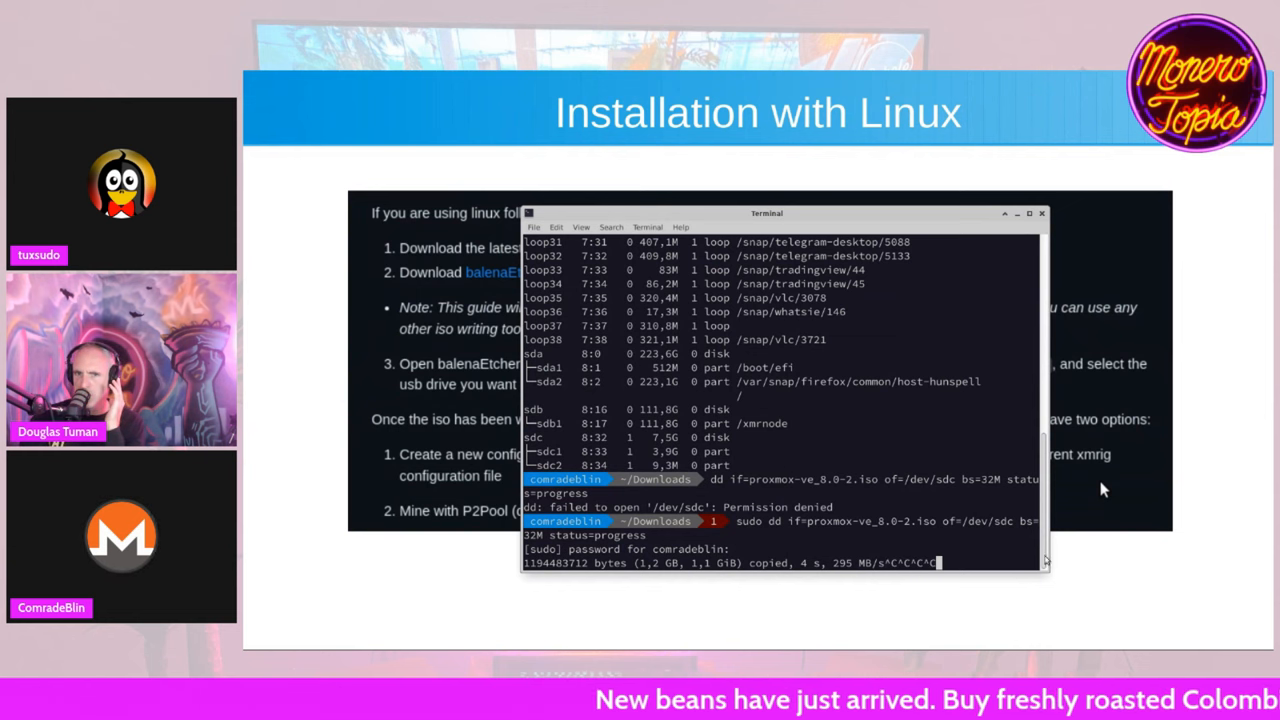
- Flush writes with sync, clear the terminal, and switch to the MoneroOS GitHub repository
{"action": "left_click", "coordinate": [534, 228]}
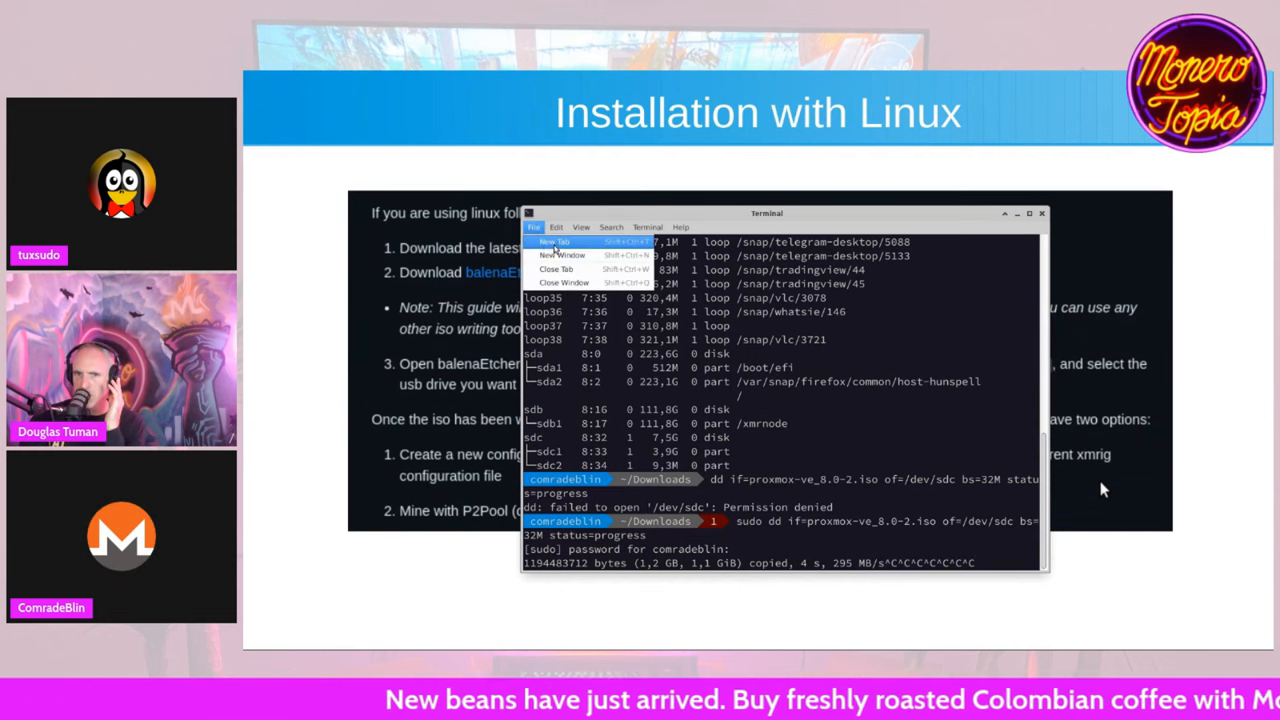
{"action": "left_click", "coordinate": [554, 240]}
{"action": "type", "text": "sync"}
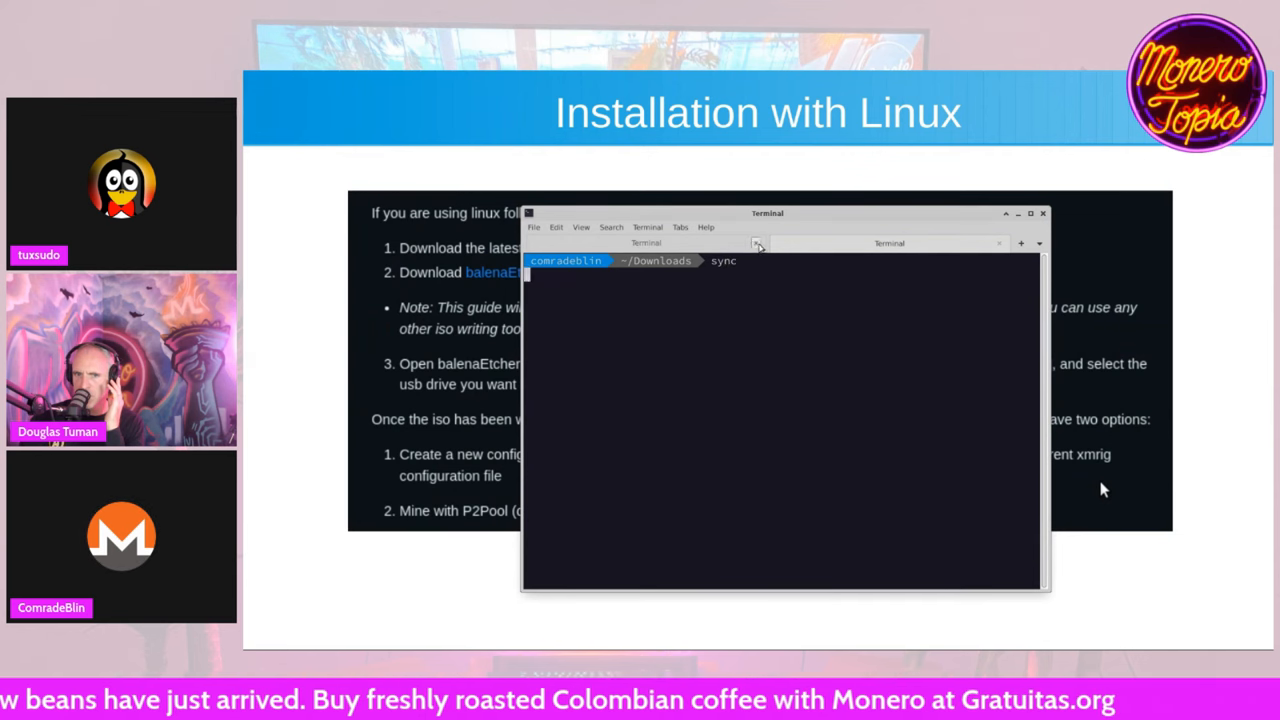
{"action": "left_click", "coordinate": [758, 244]}
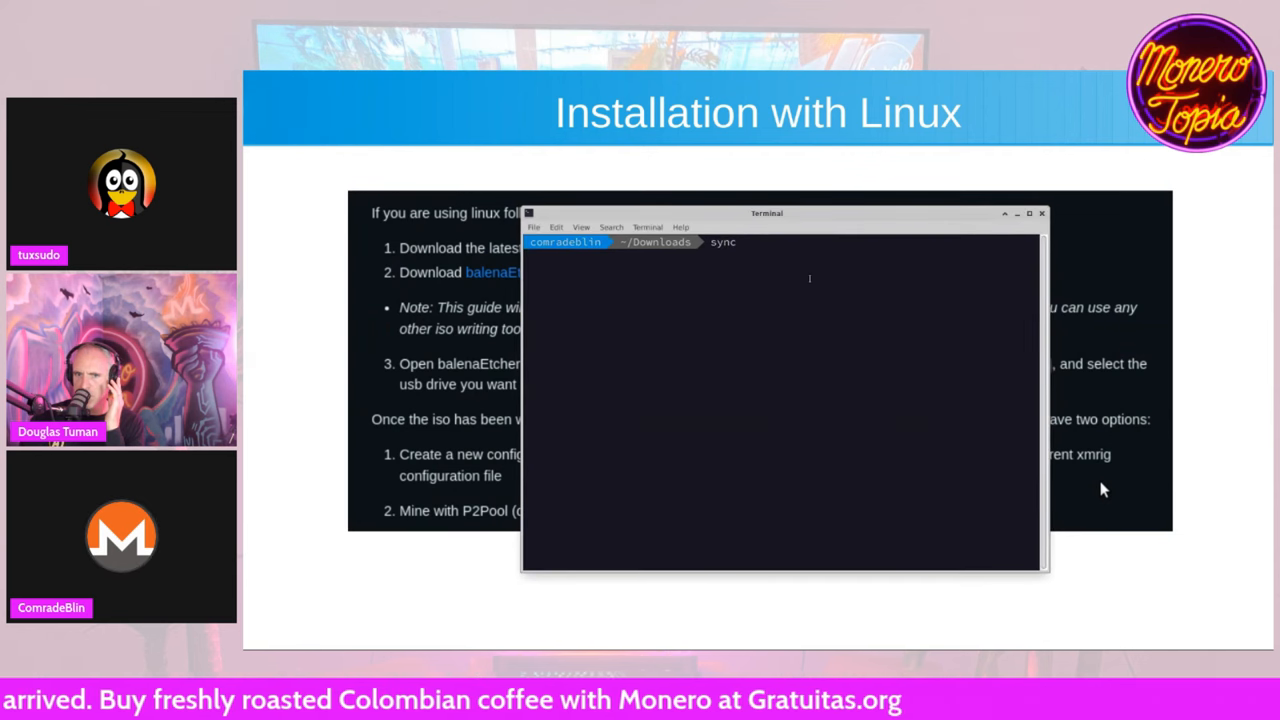
{"action": "key", "text": "ctrl+c"}
{"action": "type", "text": "clea"}
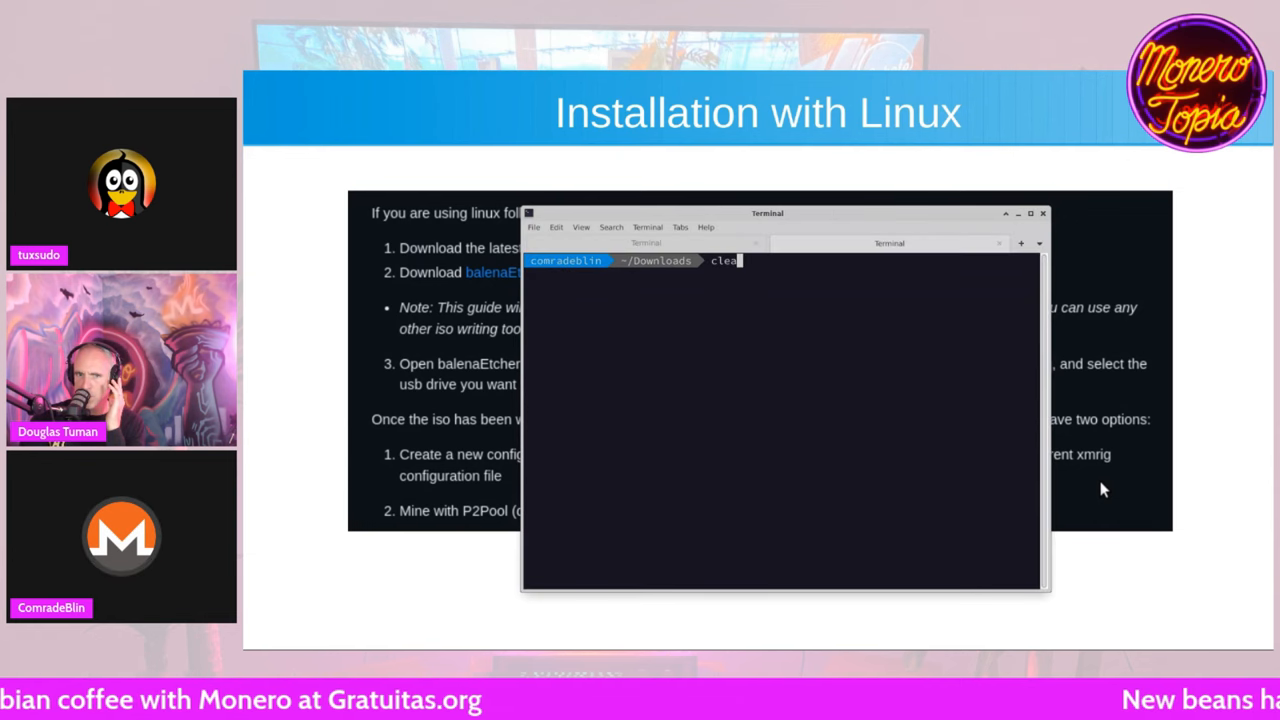
{"action": "key", "text": "Return"}
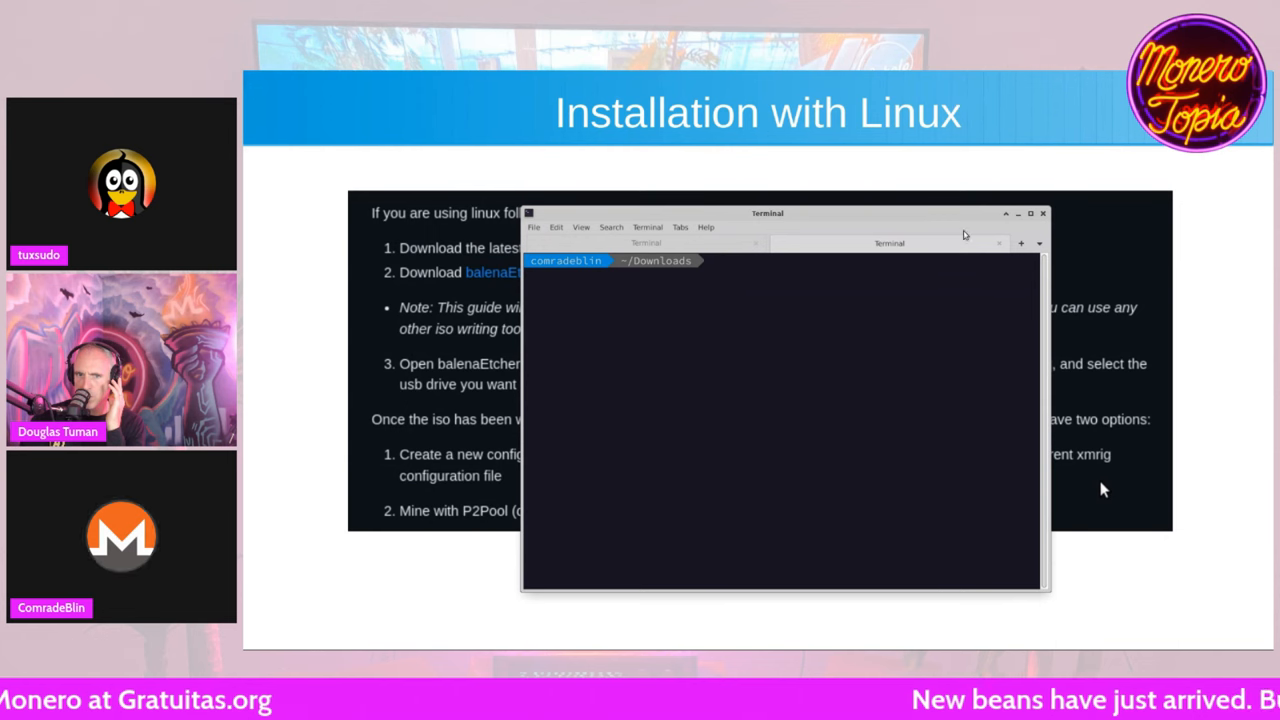
{"action": "left_click", "coordinate": [1044, 212]}
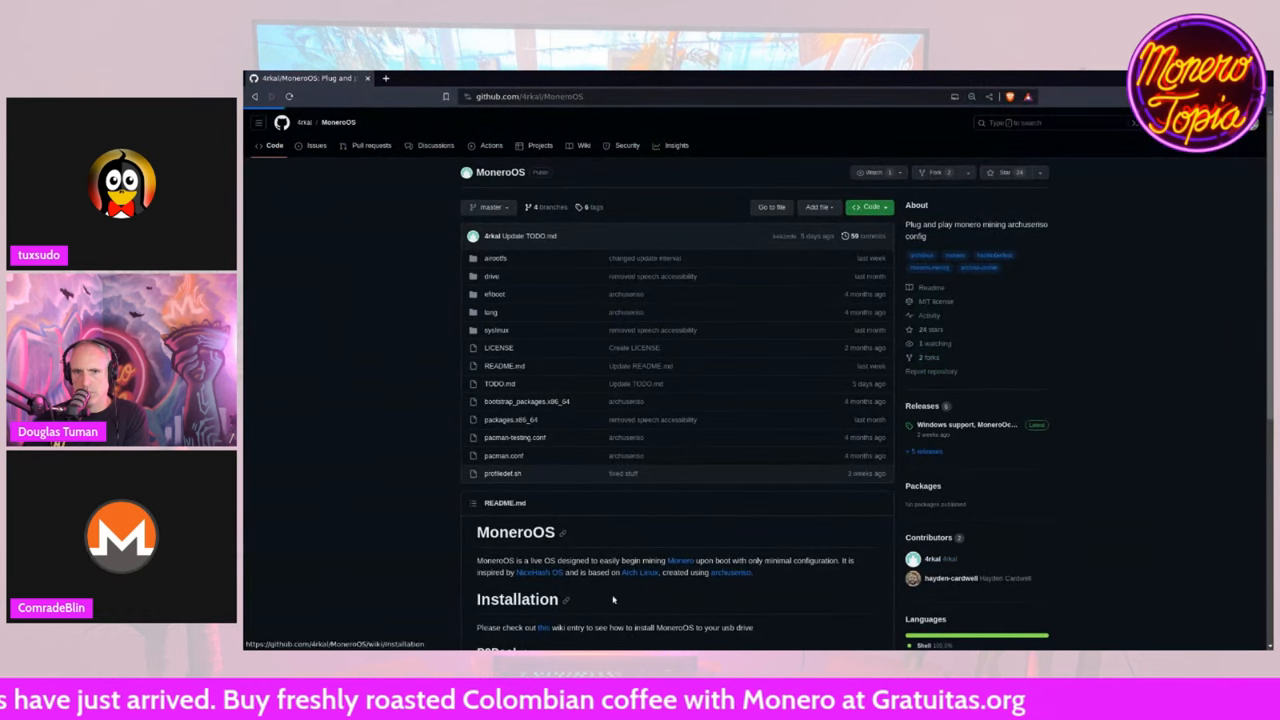
- Open the MoneroOS wiki installation guide from the README and scroll to its top
{"action": "left_click", "coordinate": [544, 628]}
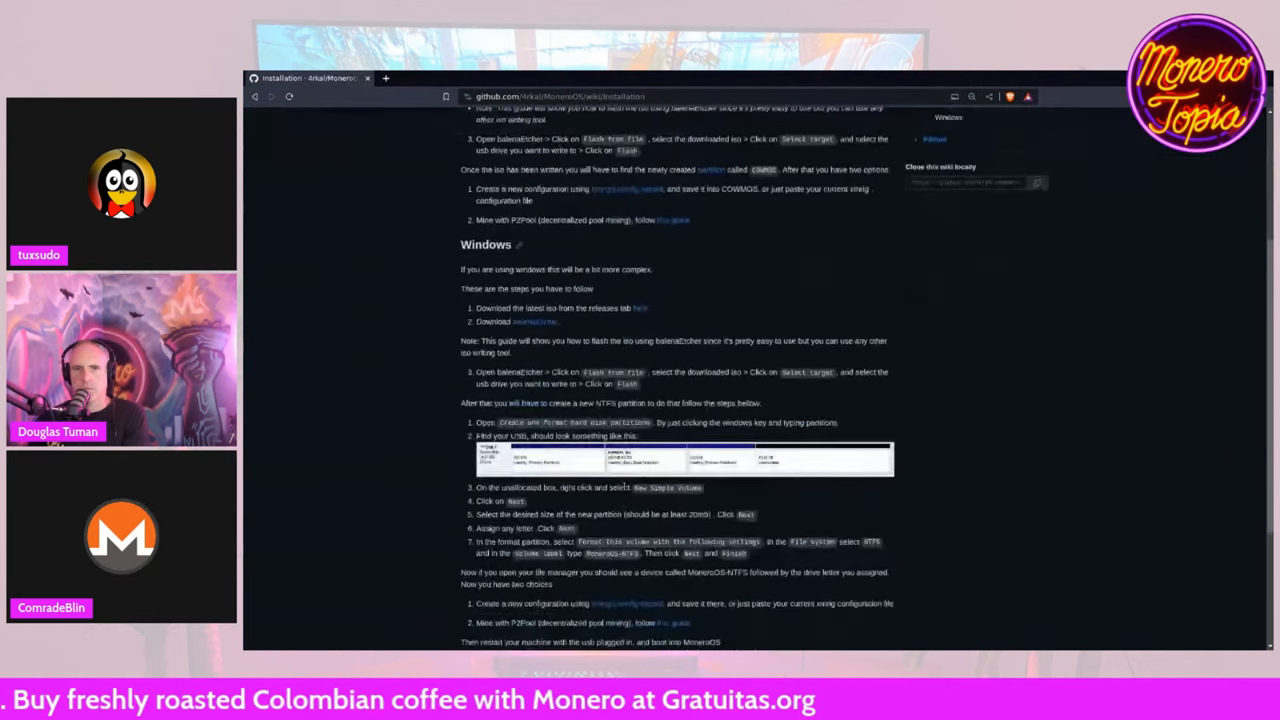
{"action": "scroll", "scroll_direction": "up", "scroll_amount": 3}
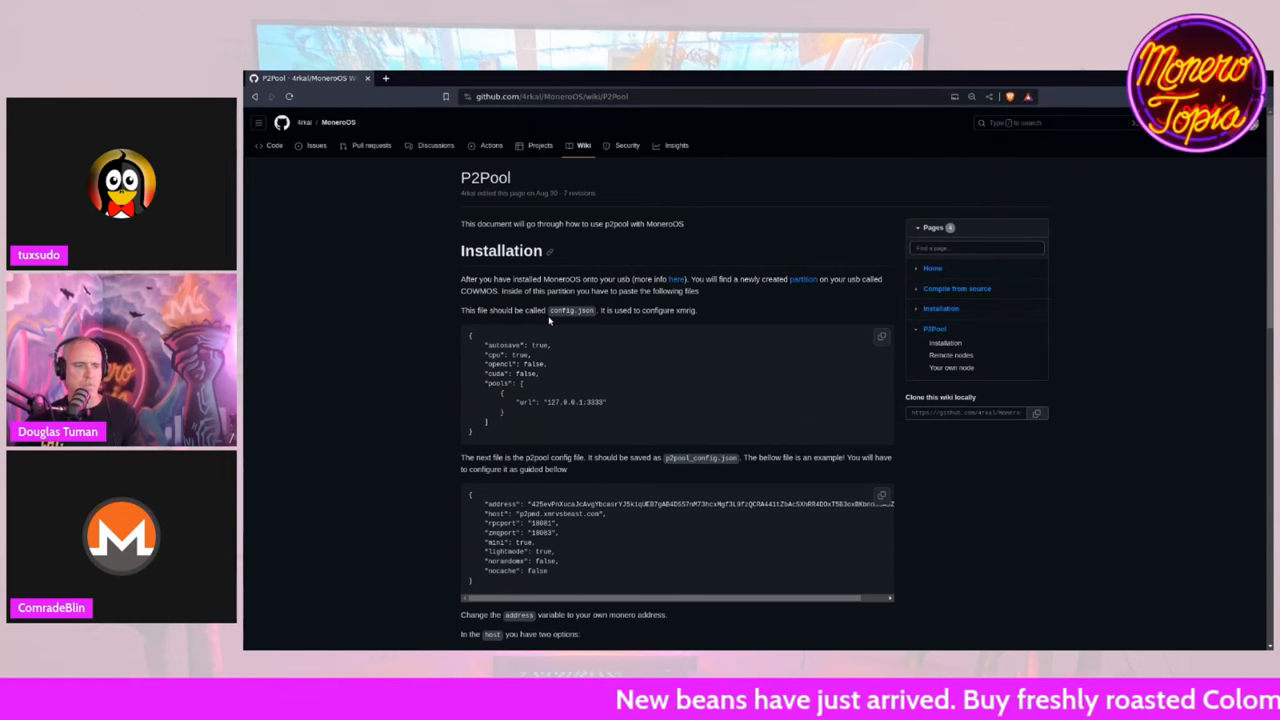
{"action": "mouse_move", "coordinate": [512, 392]}
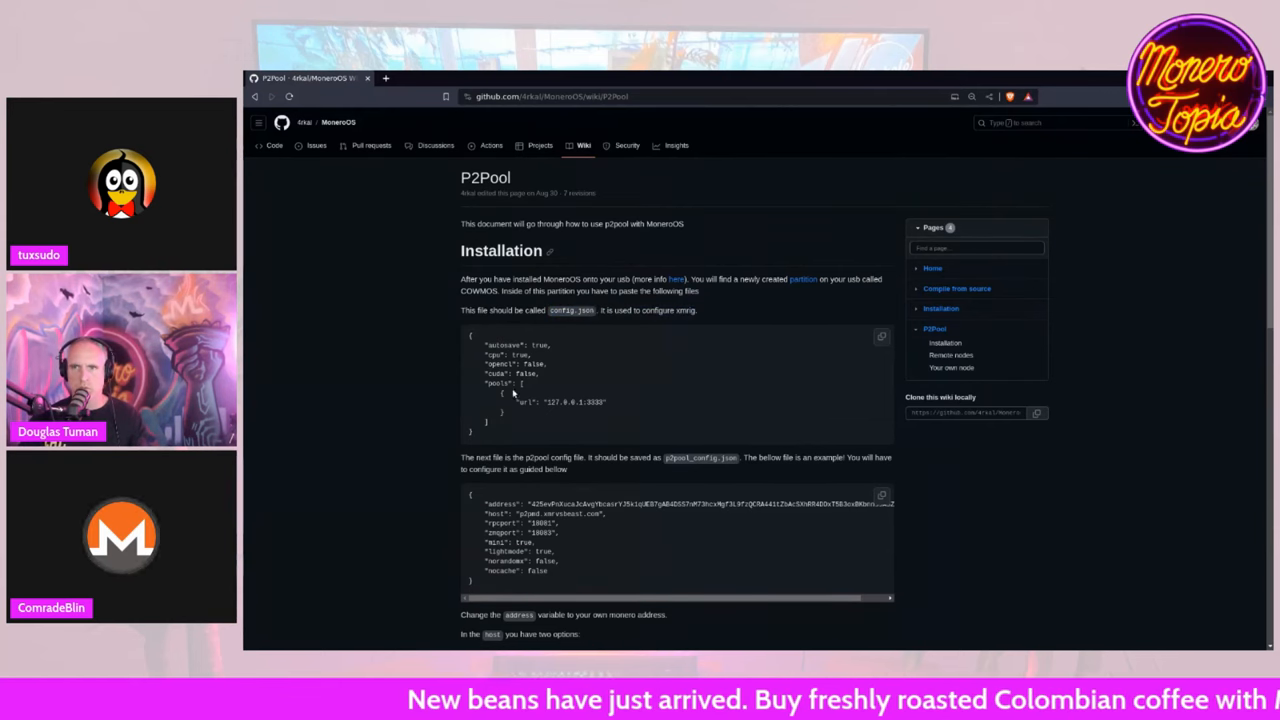
{"action": "mouse_move", "coordinate": [476, 304]}
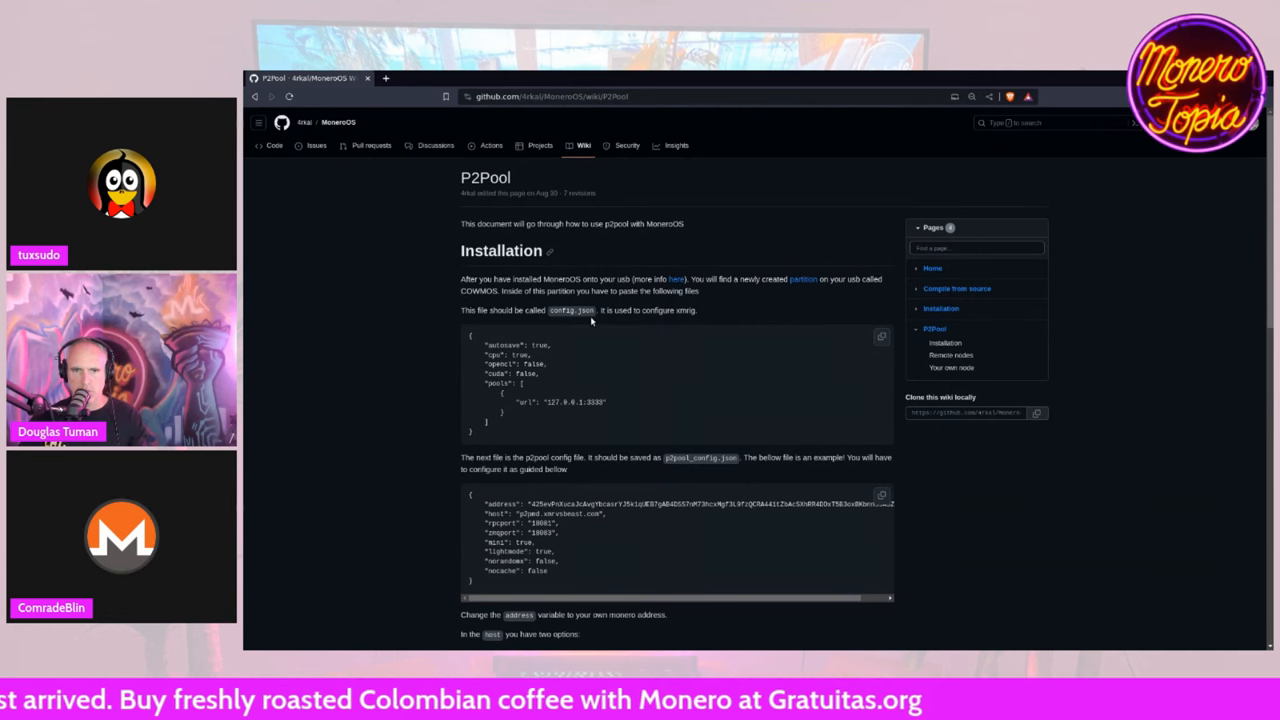
{"action": "mouse_move", "coordinate": [722, 312]}
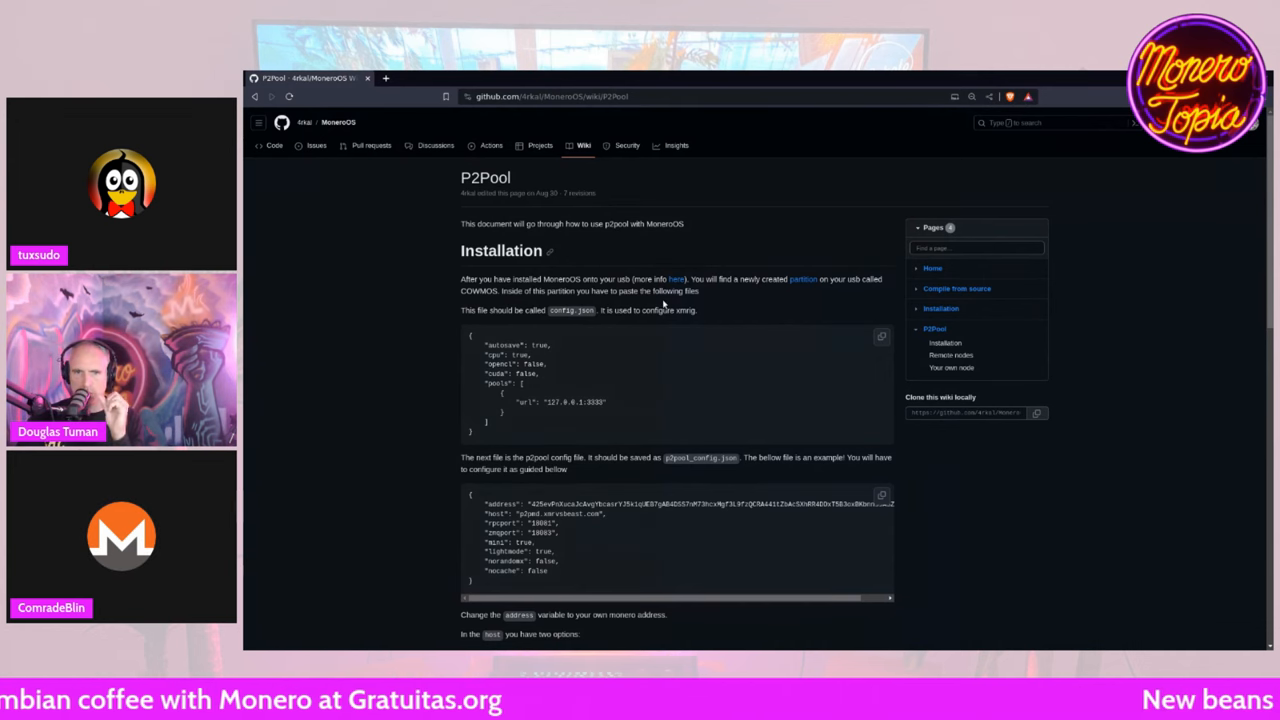
{"action": "mouse_move", "coordinate": [596, 364]}
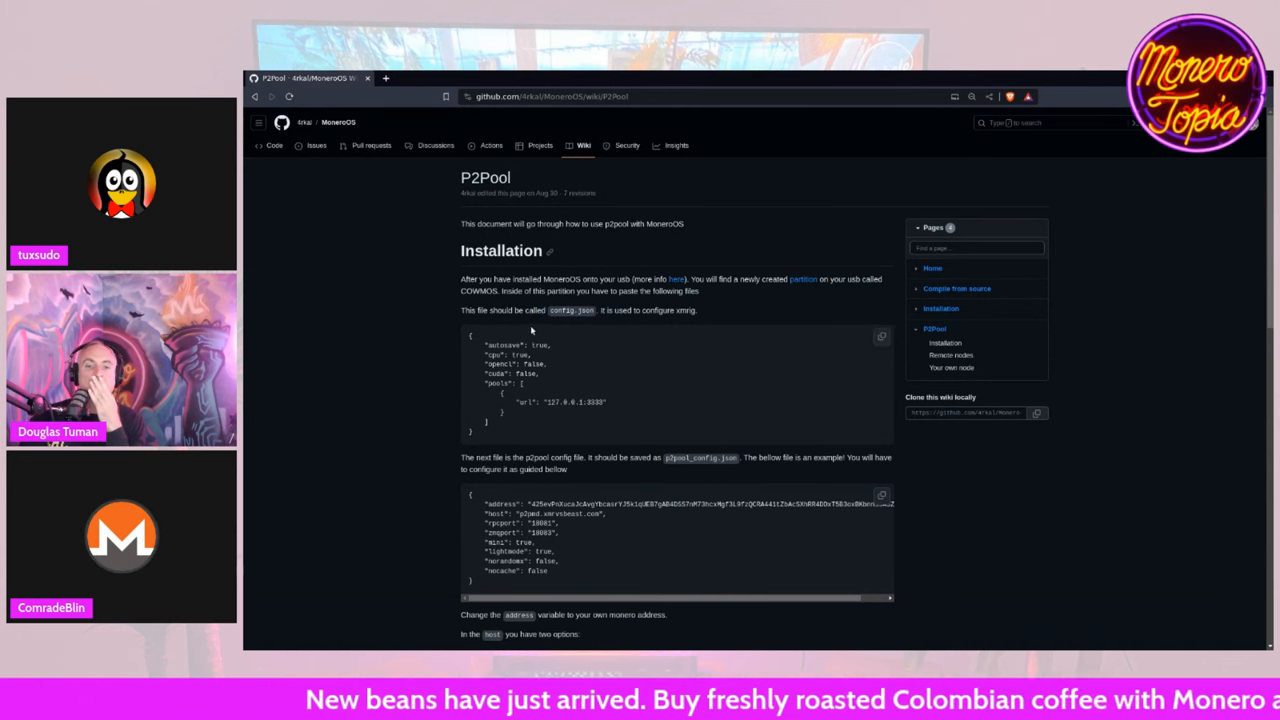
- Scroll to the P2Pool config examples and highlight the wallet address value to replace
{"action": "scroll", "scroll_direction": "down", "scroll_amount": 3}
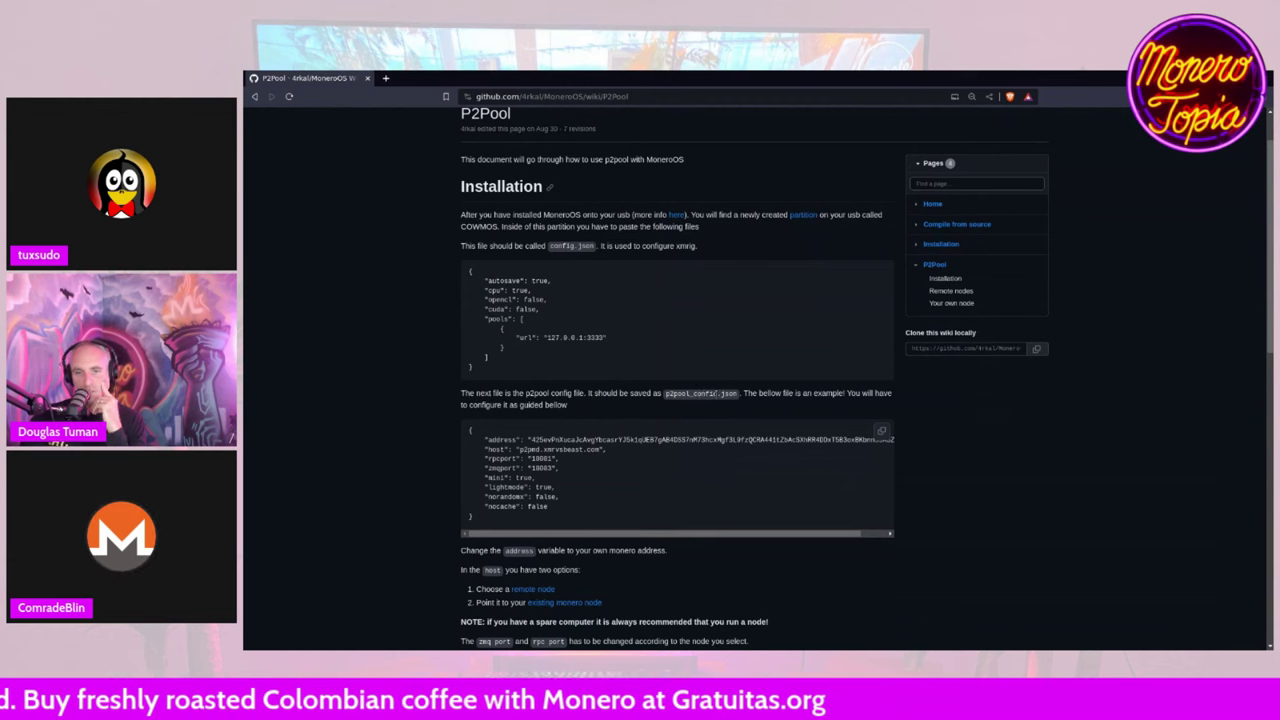
{"action": "mouse_move", "coordinate": [776, 402]}
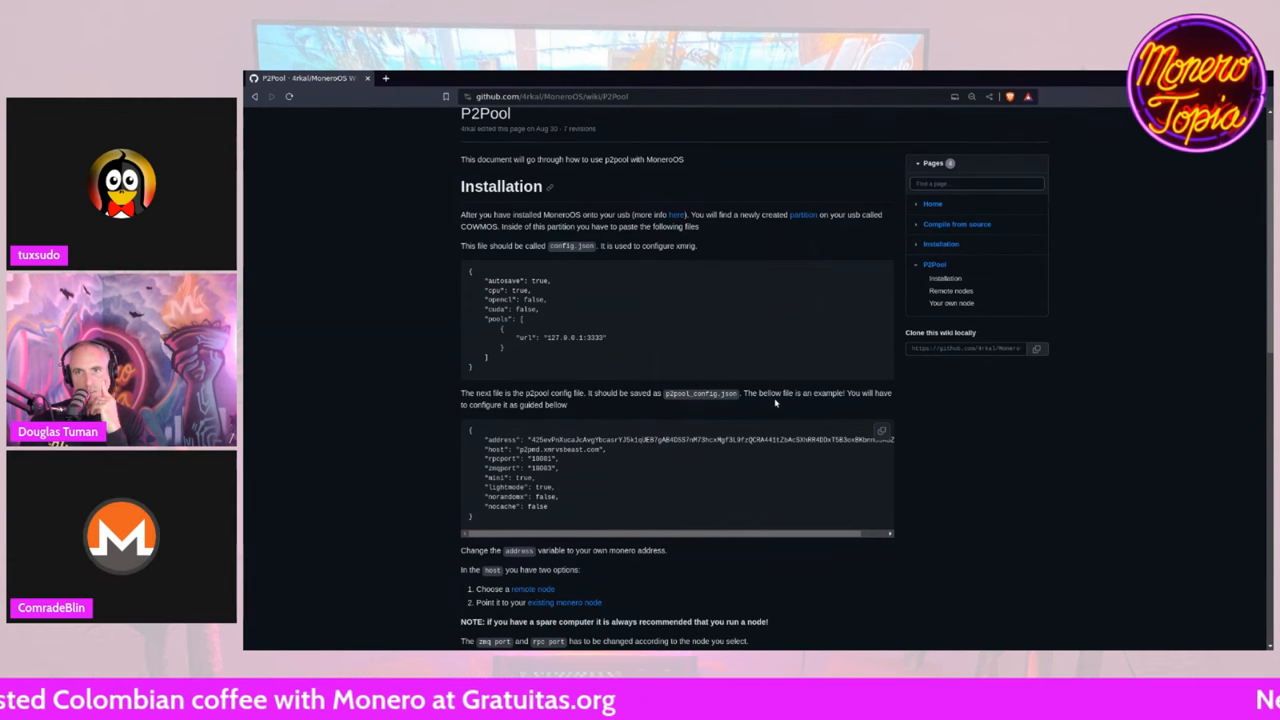
{"action": "mouse_move", "coordinate": [550, 496]}
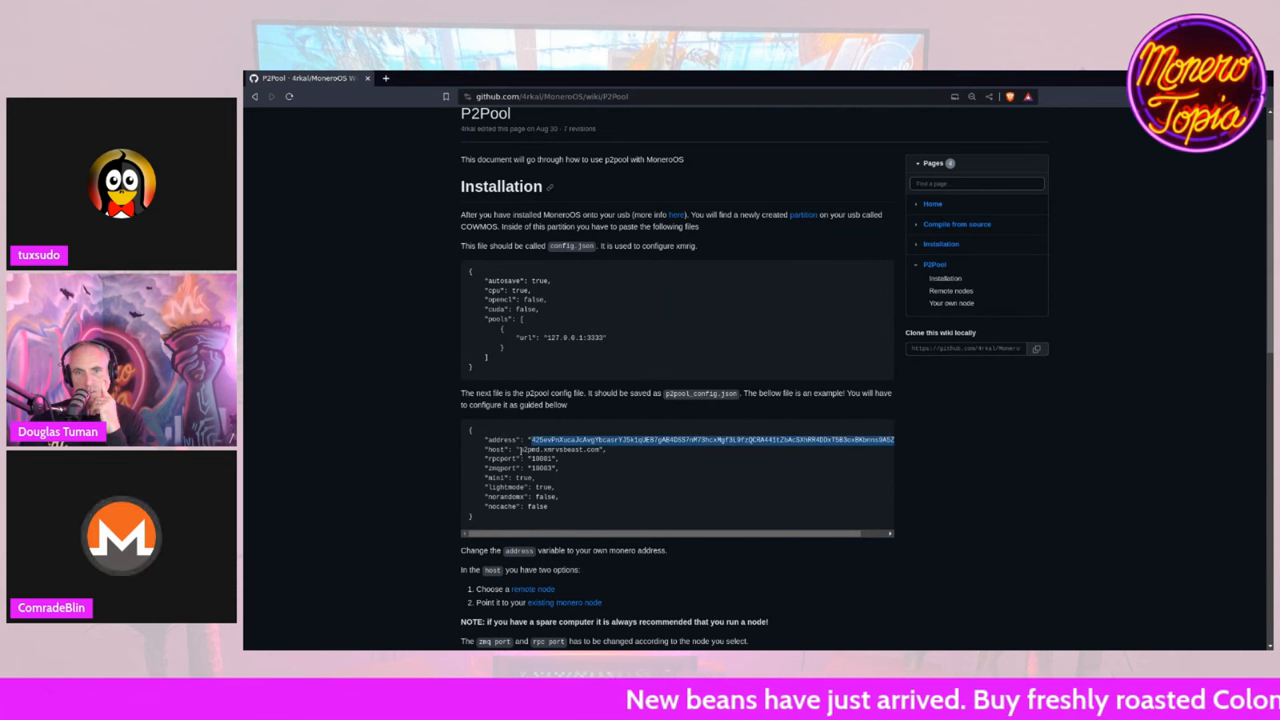
{"action": "double_click", "coordinate": [564, 450]}
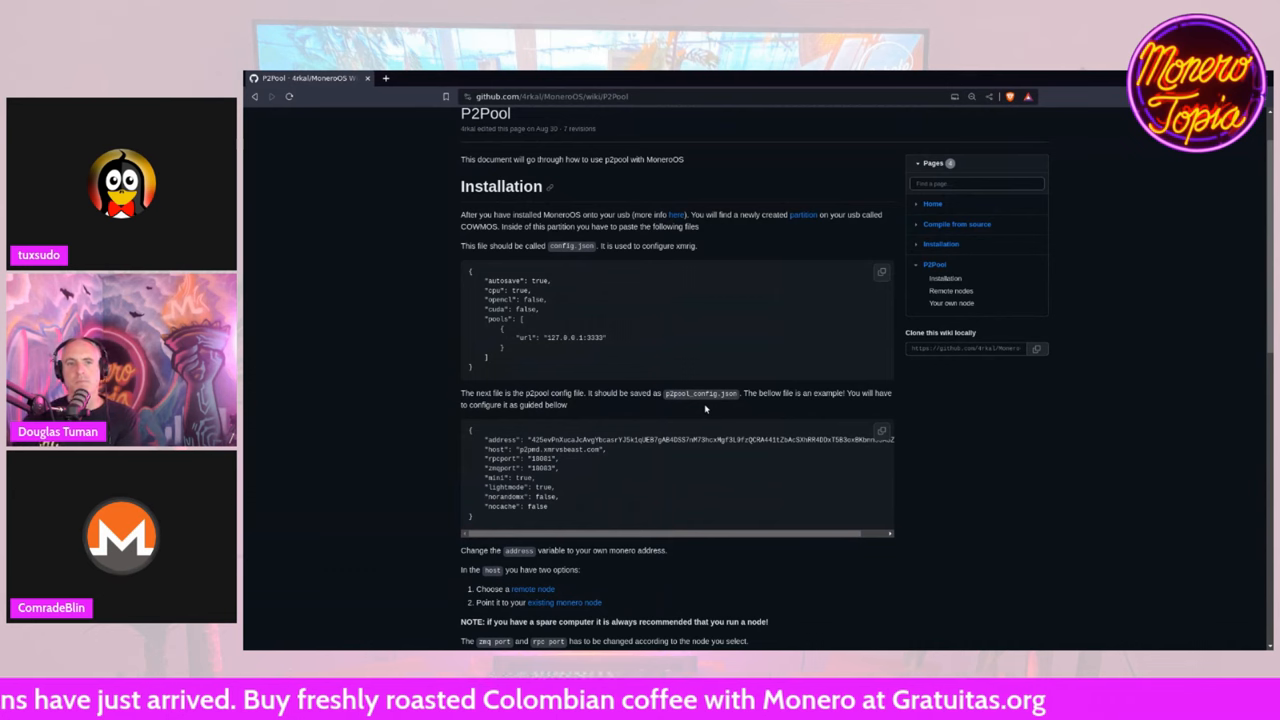
{"action": "mouse_move", "coordinate": [484, 544]}
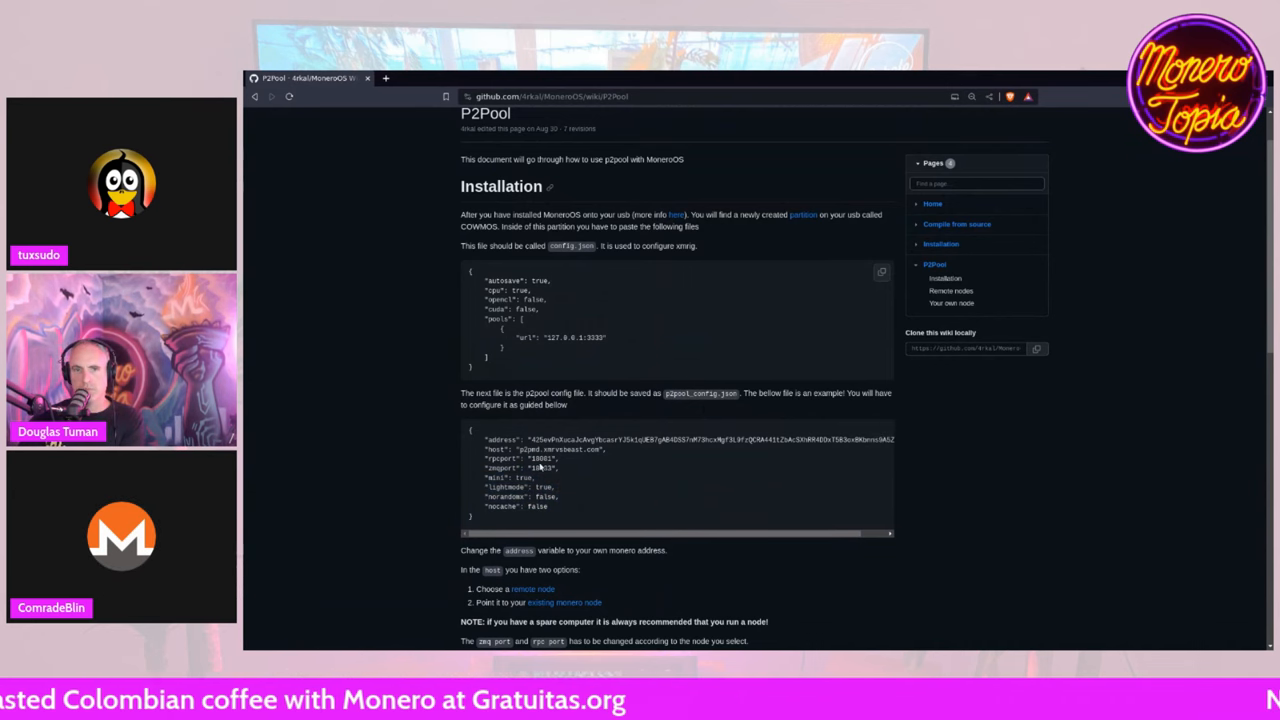
{"action": "double_click", "coordinate": [538, 468]}
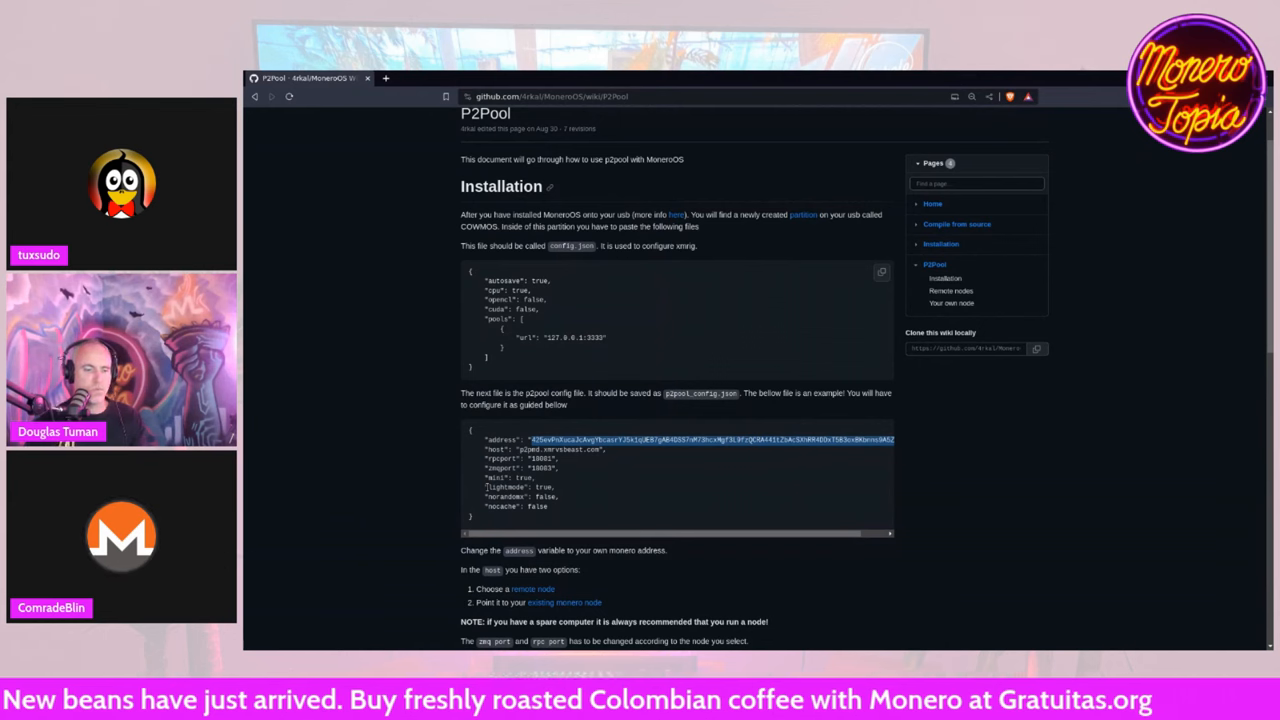
{"action": "mouse_move", "coordinate": [540, 292]}
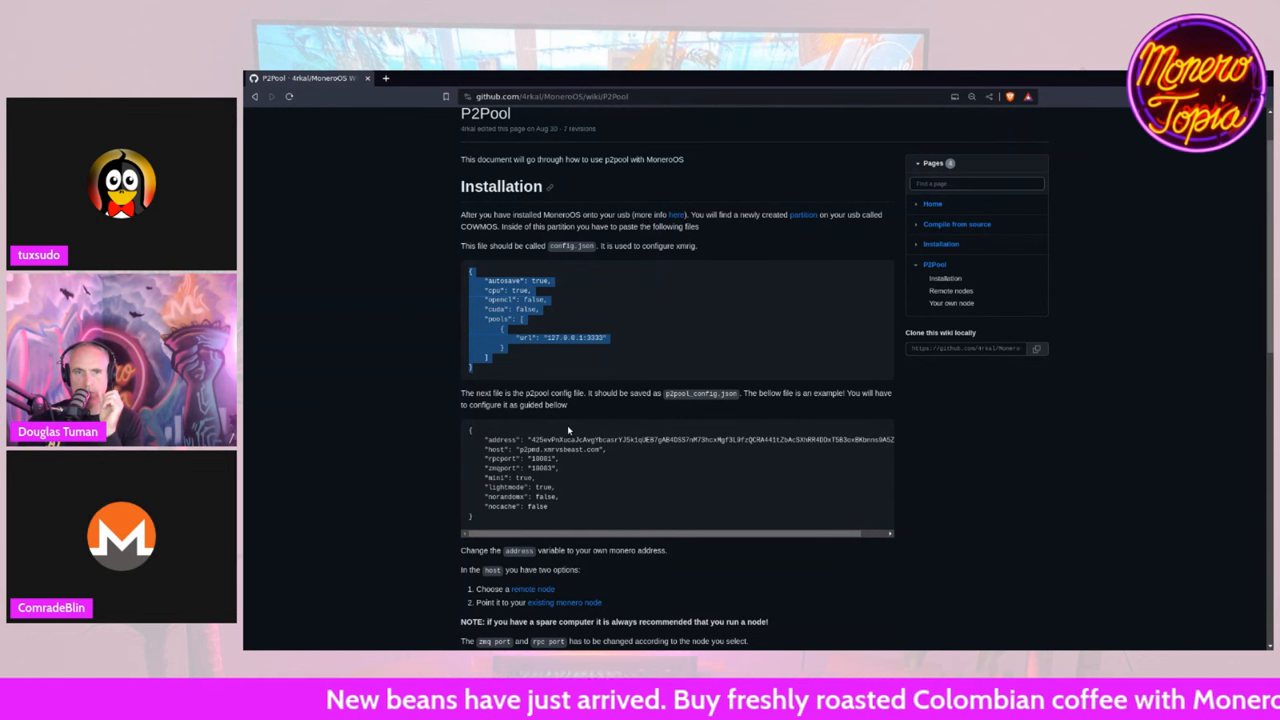
{"action": "mouse_move", "coordinate": [970, 90]}
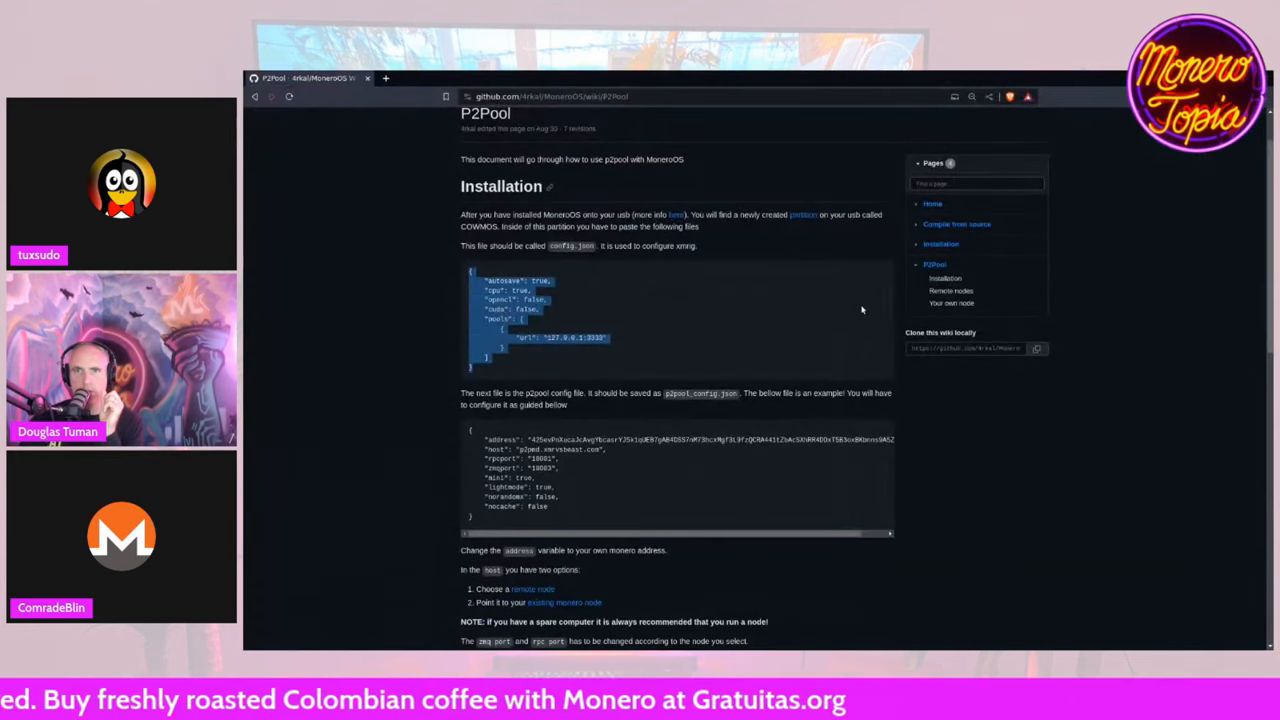
{"action": "mouse_move", "coordinate": [374, 128]}
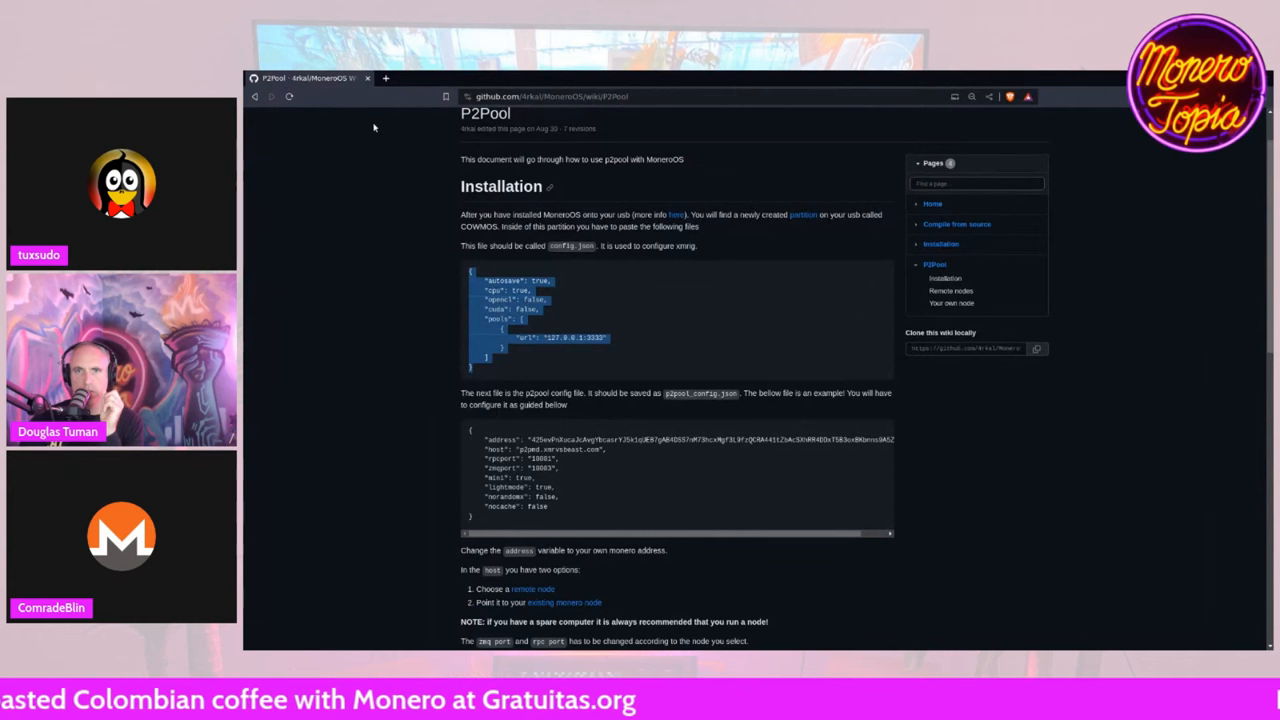
{"action": "mouse_move", "coordinate": [384, 312]}
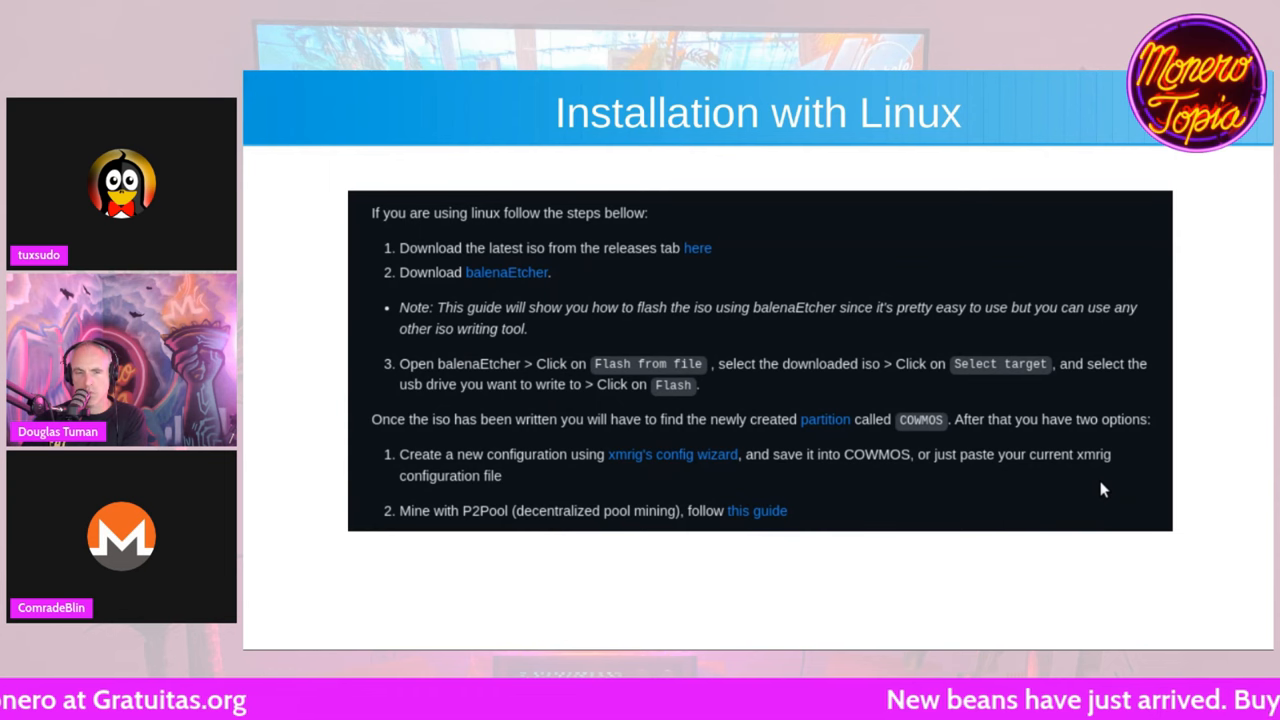
{"action": "mouse_move", "coordinate": [858, 386]}
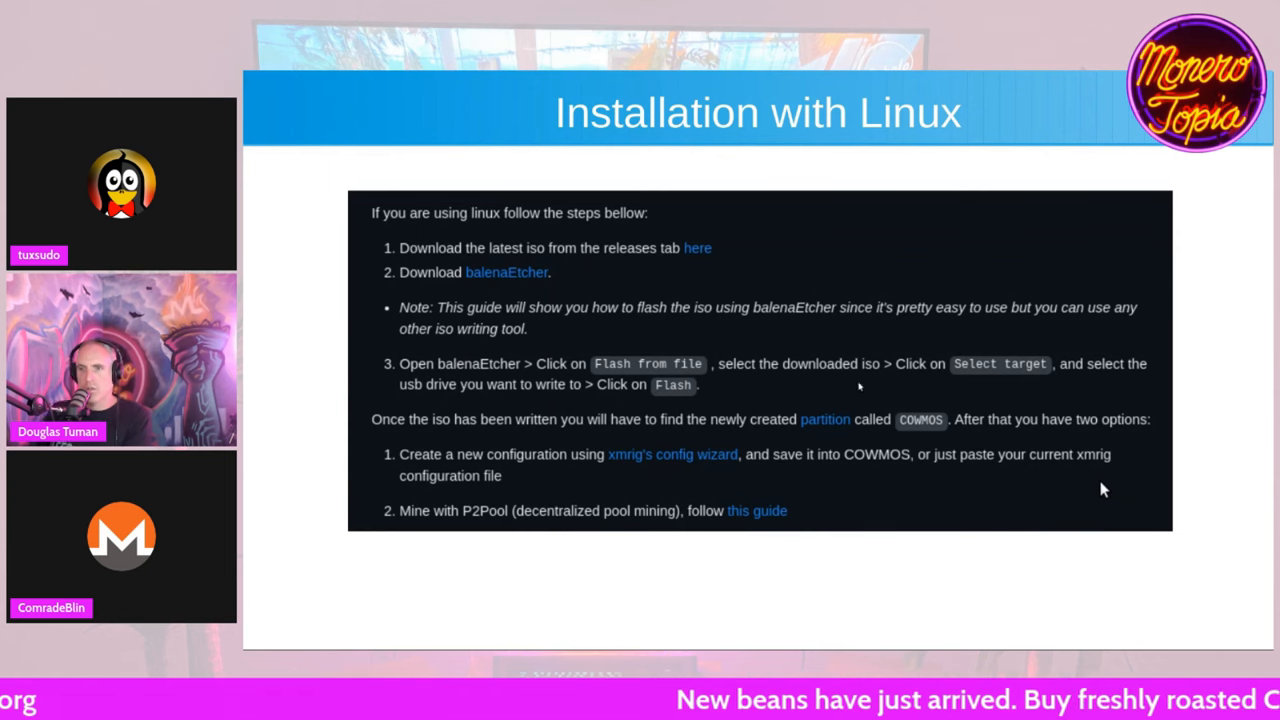
- Advance the presentation to the 'Installation with Windows' slide
{"action": "left_click", "coordinate": [756, 510]}
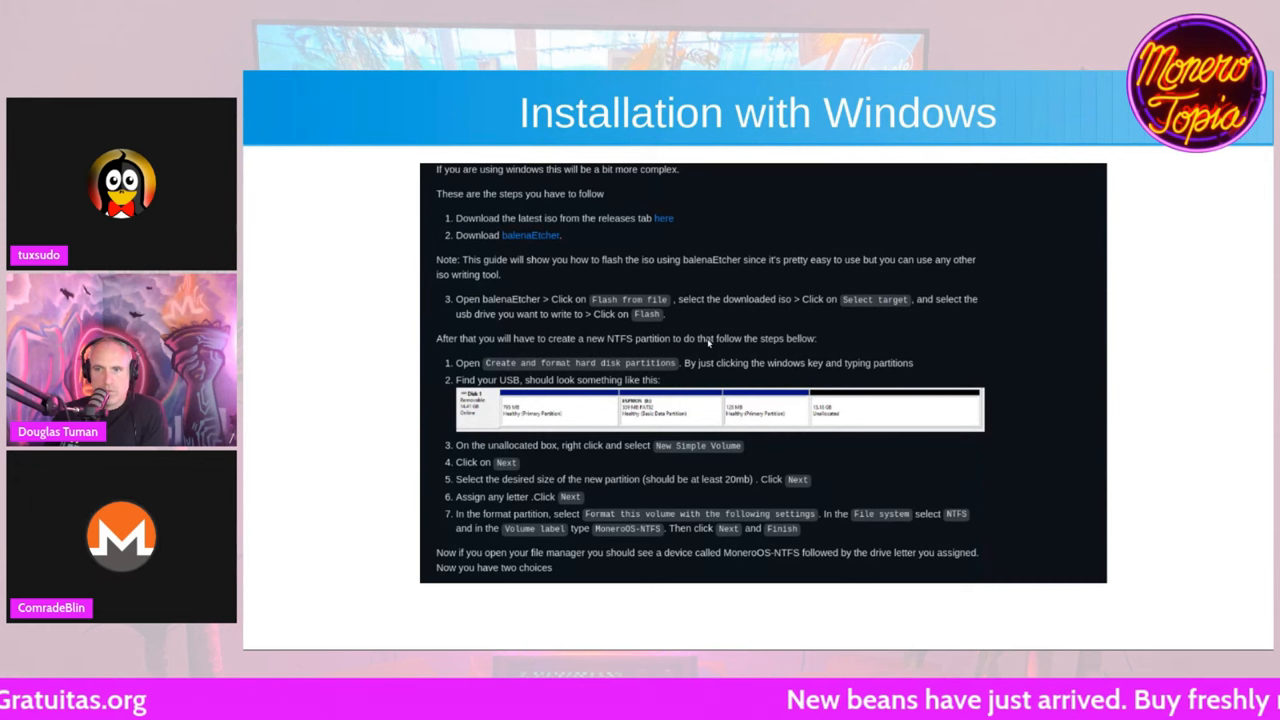
{"action": "mouse_move", "coordinate": [700, 330]}
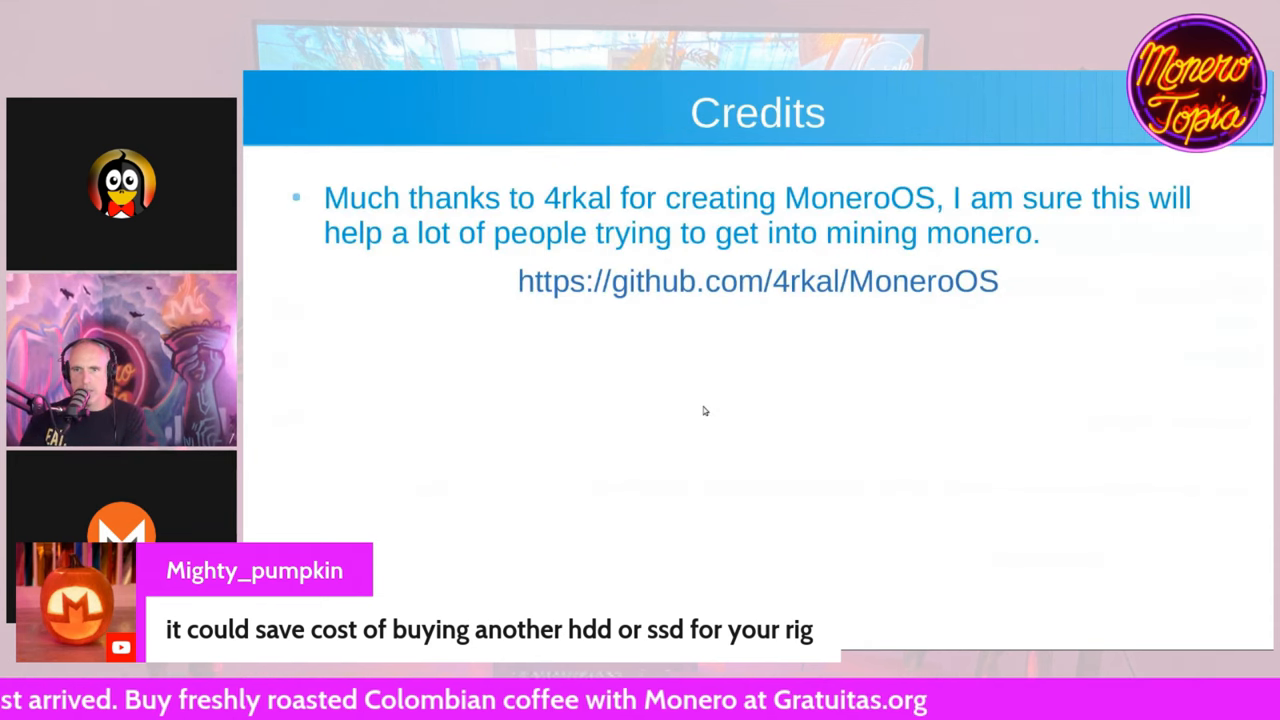
{"action": "mouse_move", "coordinate": [676, 410]}
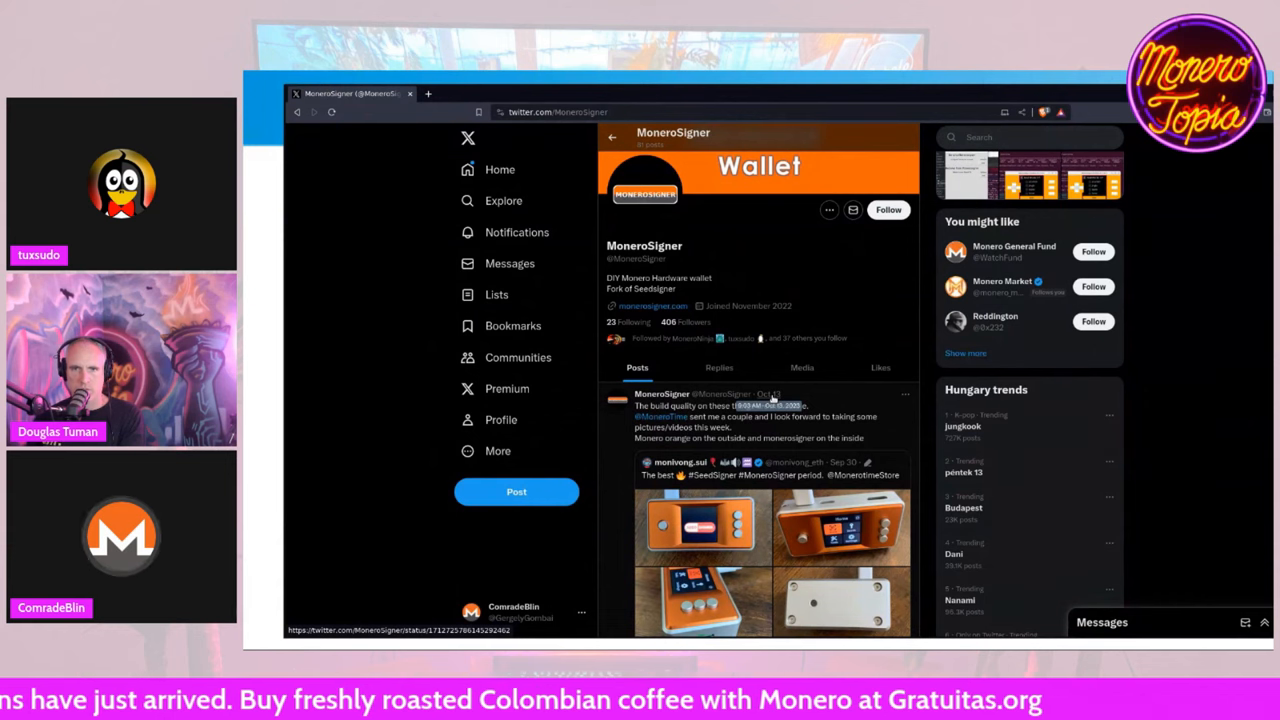
- Scroll down the MoneroSigner Twitter profile's recent posts
{"action": "scroll", "scroll_direction": "down", "scroll_amount": 3}
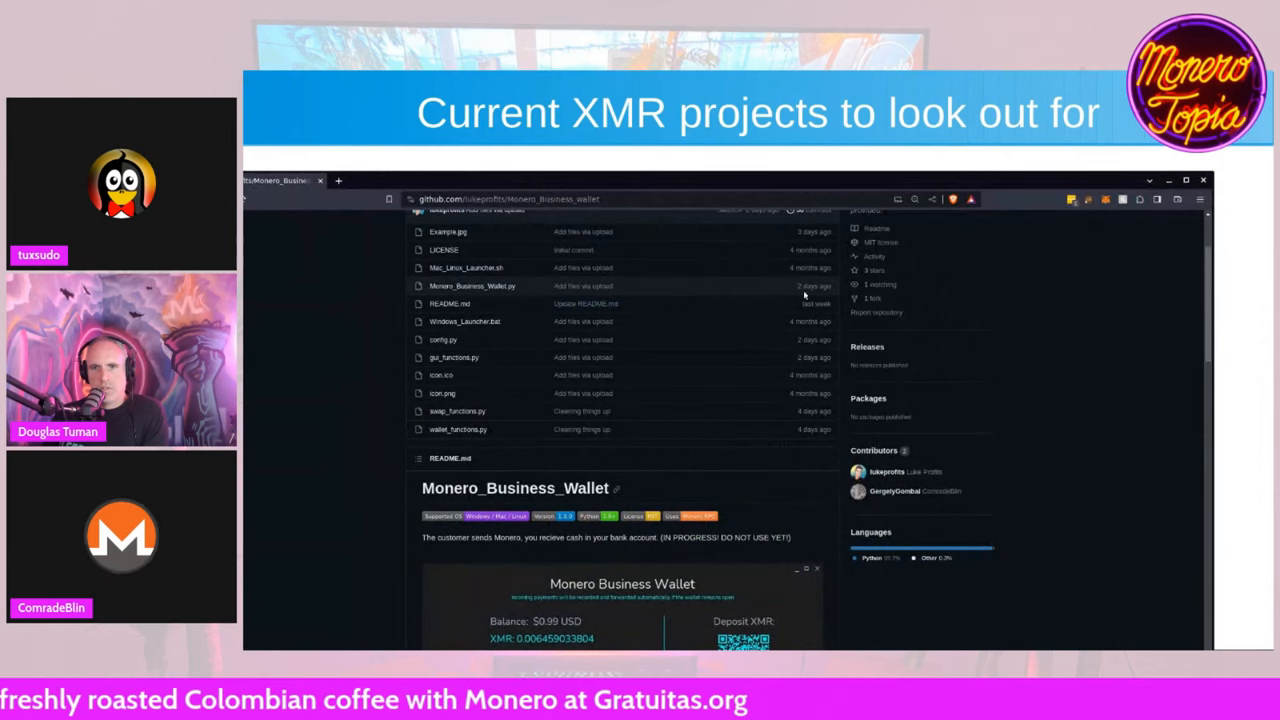
- Scroll the Monero_Business_Wallet repository file list toward Example.jpg
{"action": "scroll", "scroll_direction": "down", "scroll_amount": 3}
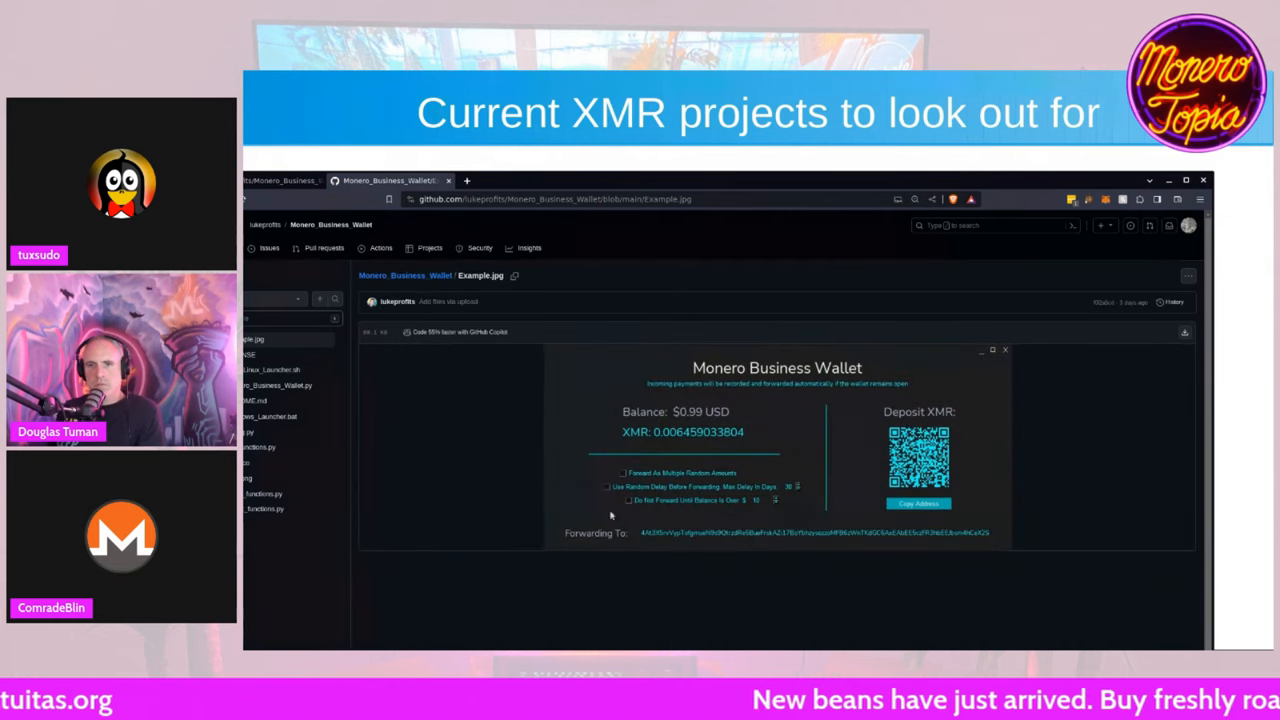
{"action": "mouse_move", "coordinate": [756, 472]}
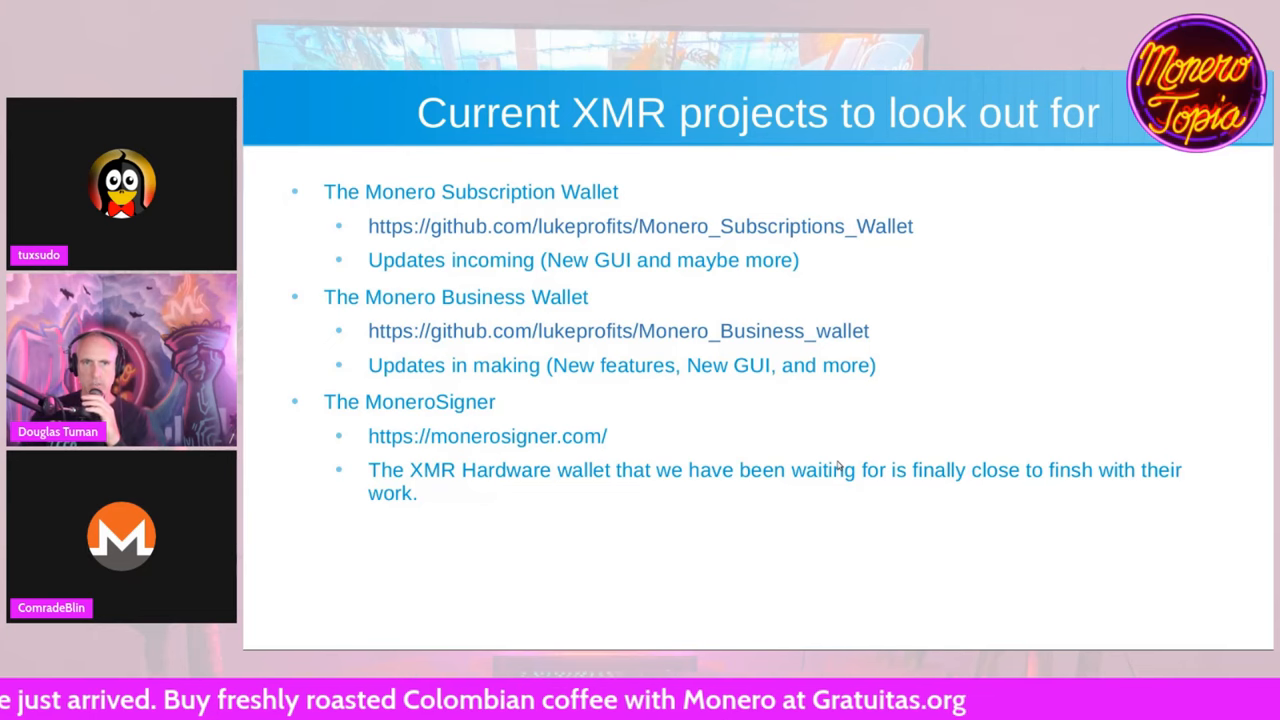
{"action": "mouse_move", "coordinate": [992, 388]}
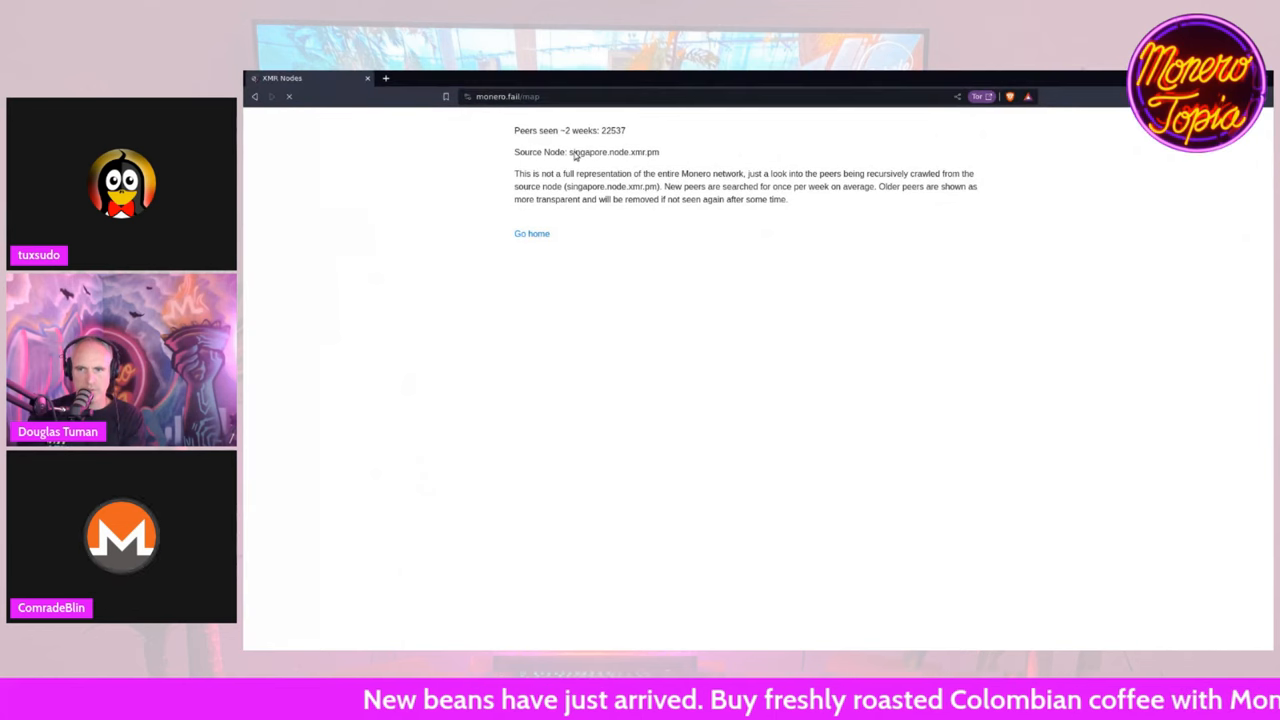
{"action": "mouse_move", "coordinate": [720, 408]}
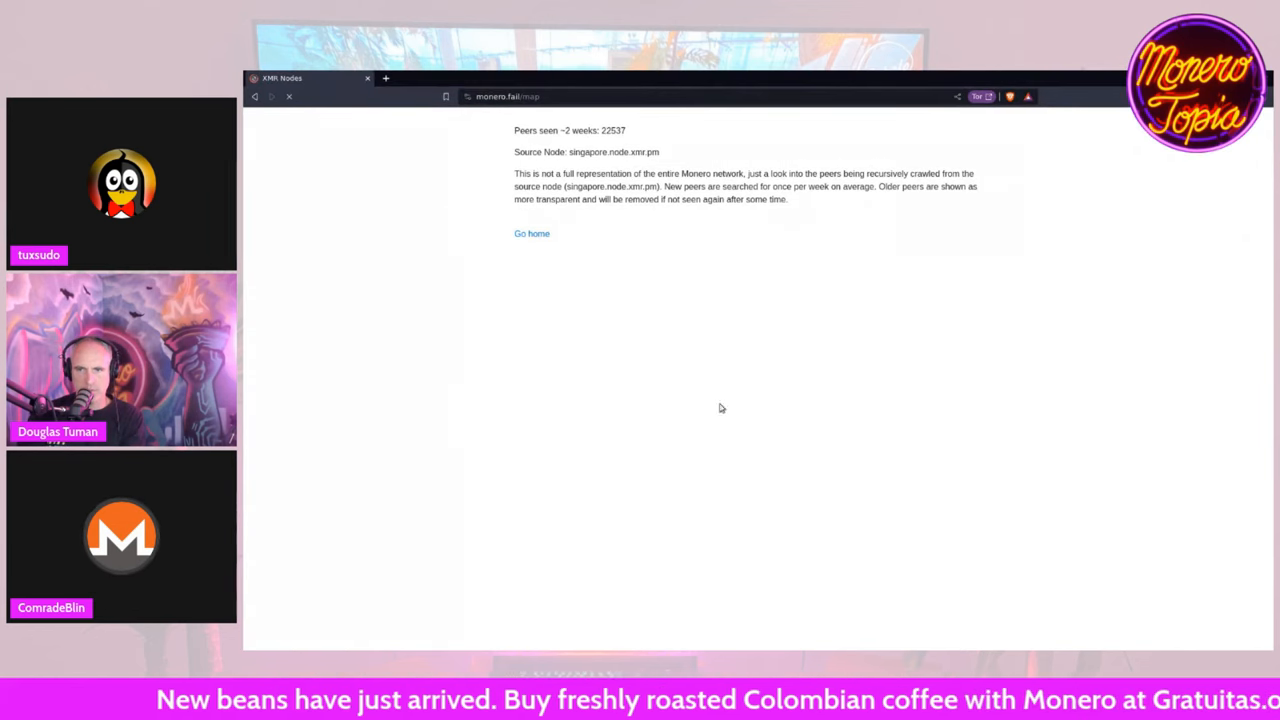